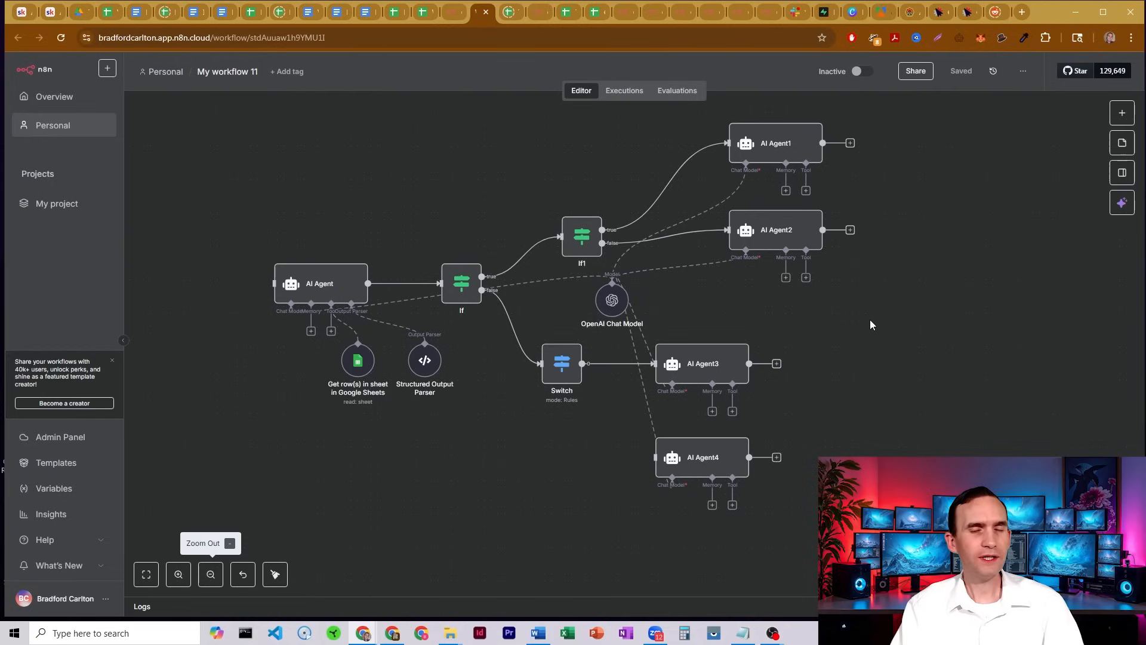
mouse_move(880, 296)
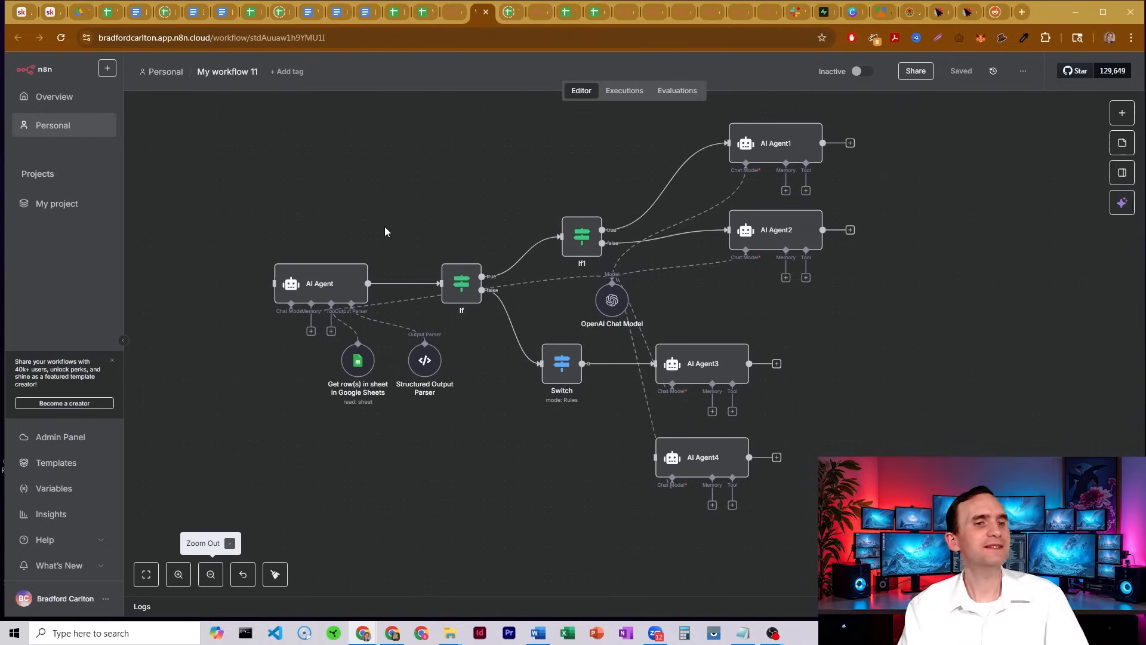
mouse_move(340, 179)
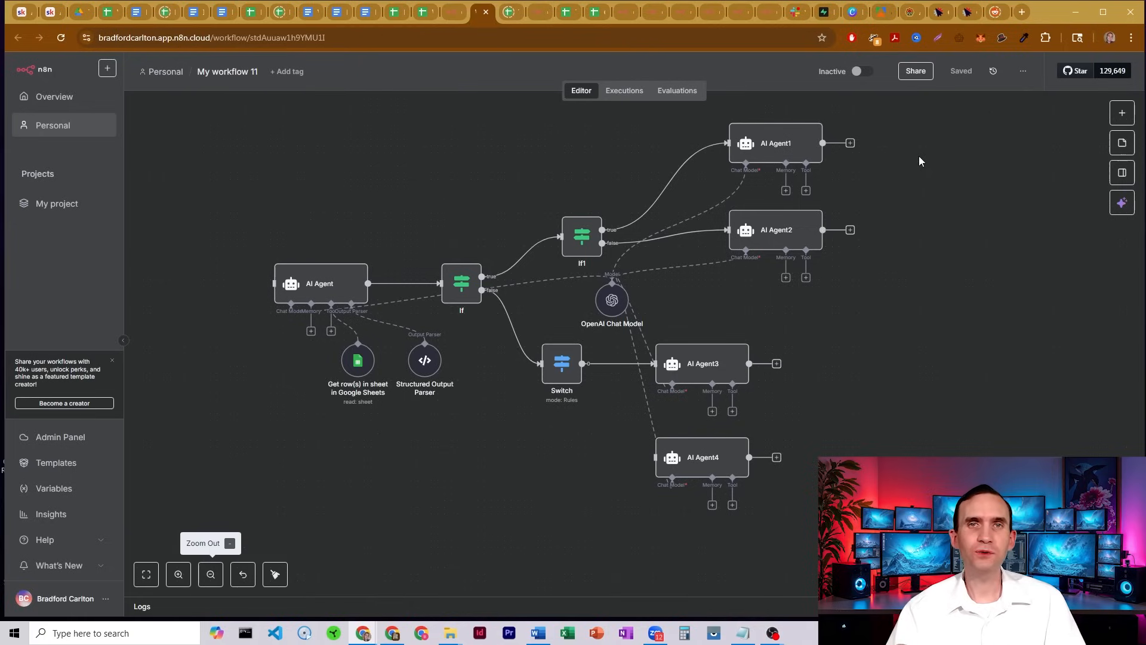
mouse_move(898, 266)
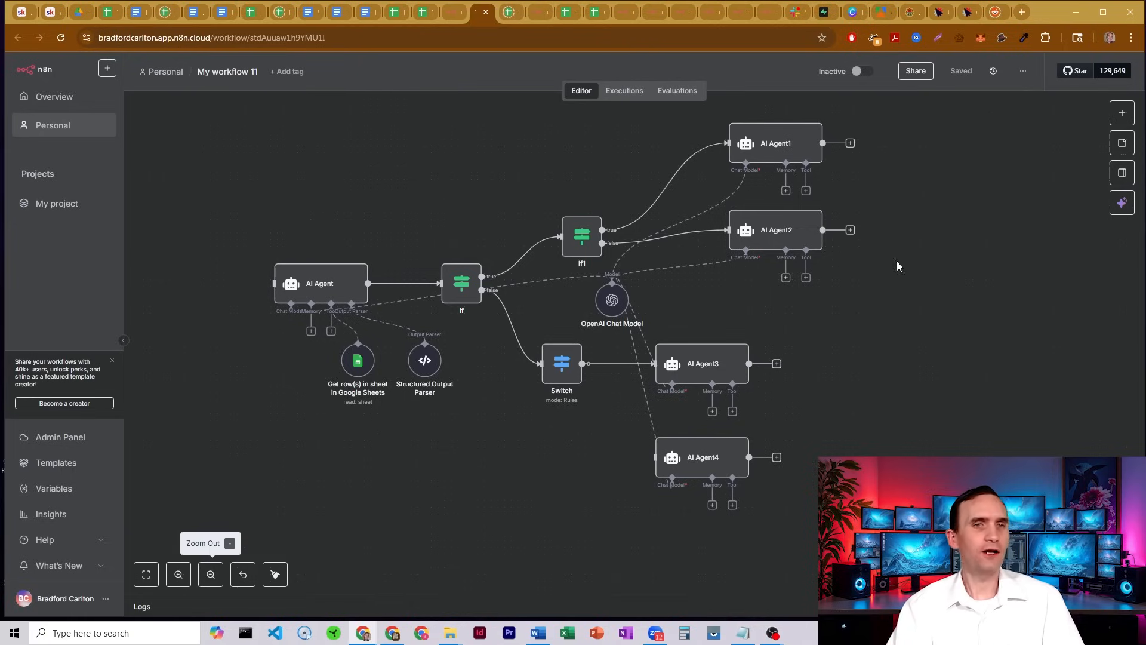
mouse_move(356, 192)
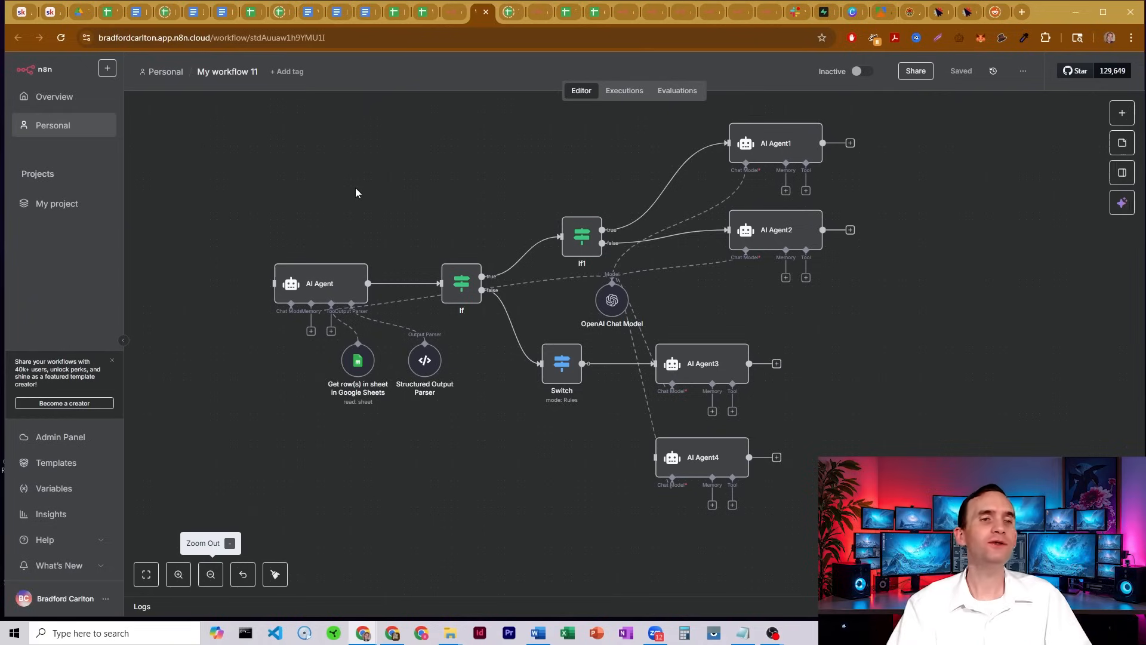
mouse_move(351, 155)
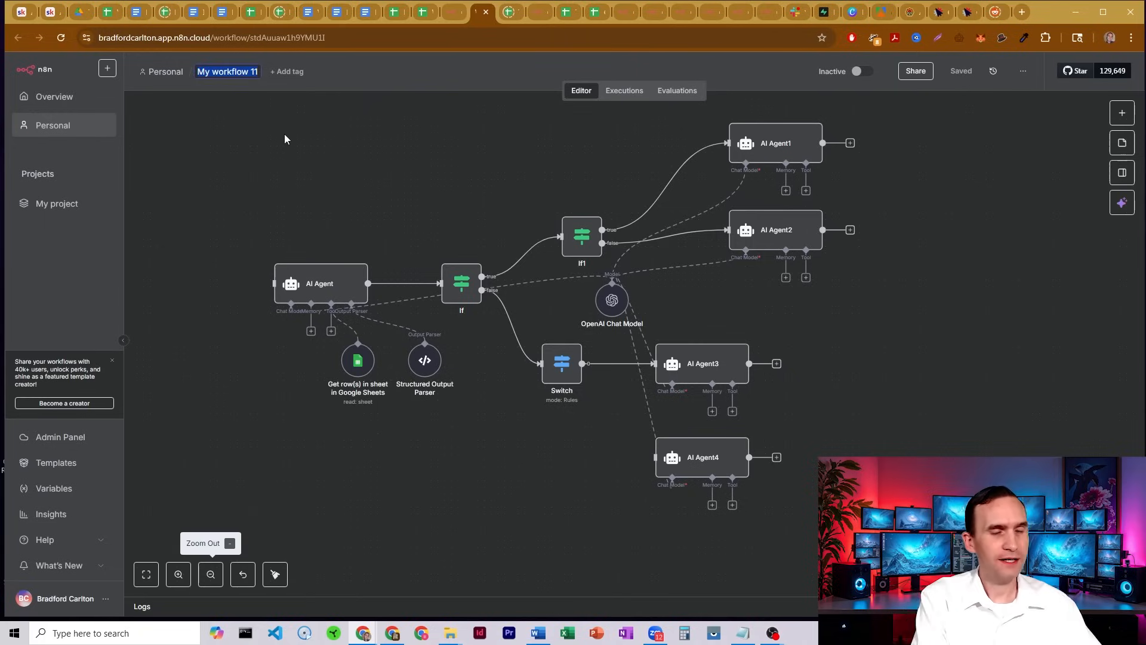
- Rename the workflow from 'My workflow 11' to a descriptive 'Test Workflow To Check For…' title
type("Test Workflow To Check For...")
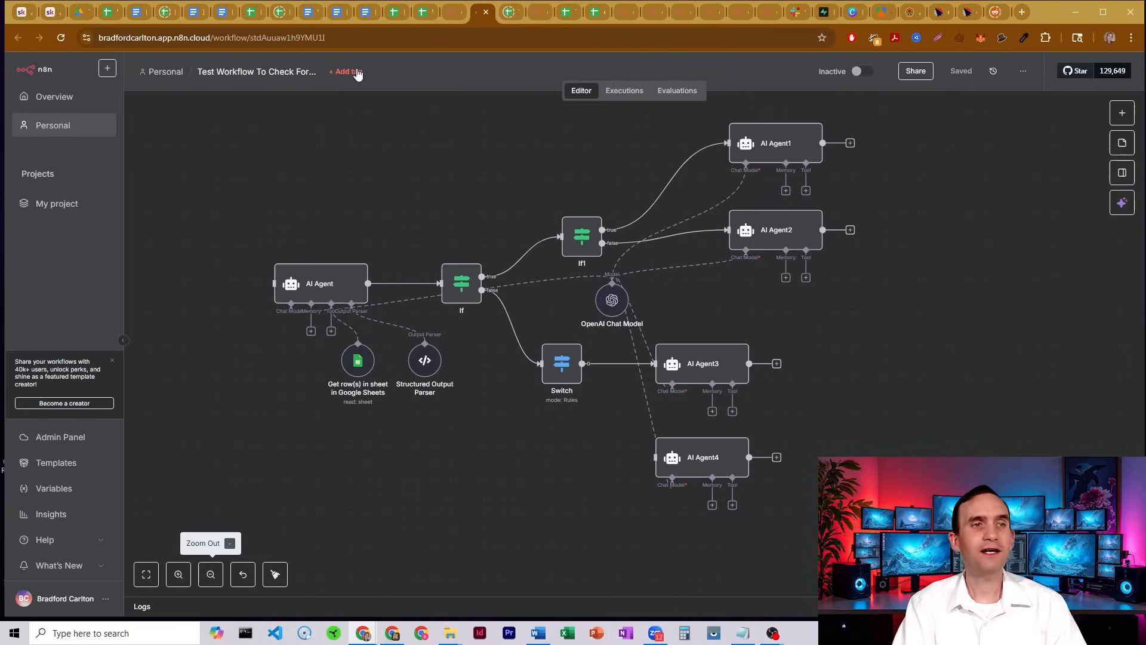
left_click(345, 70)
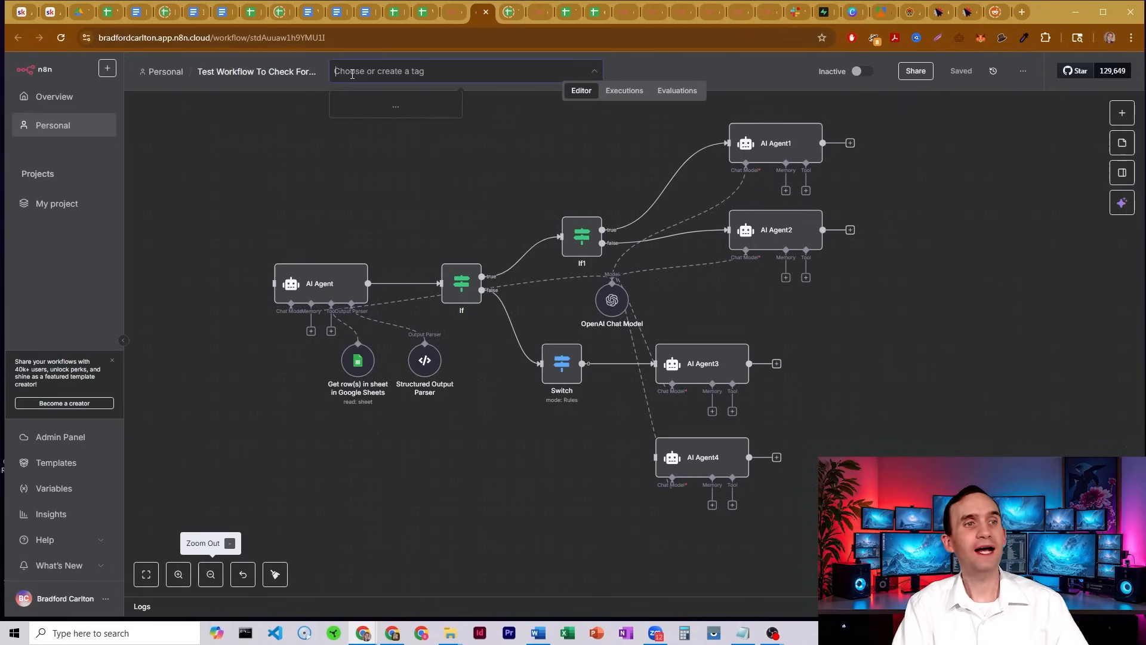
type("socil")
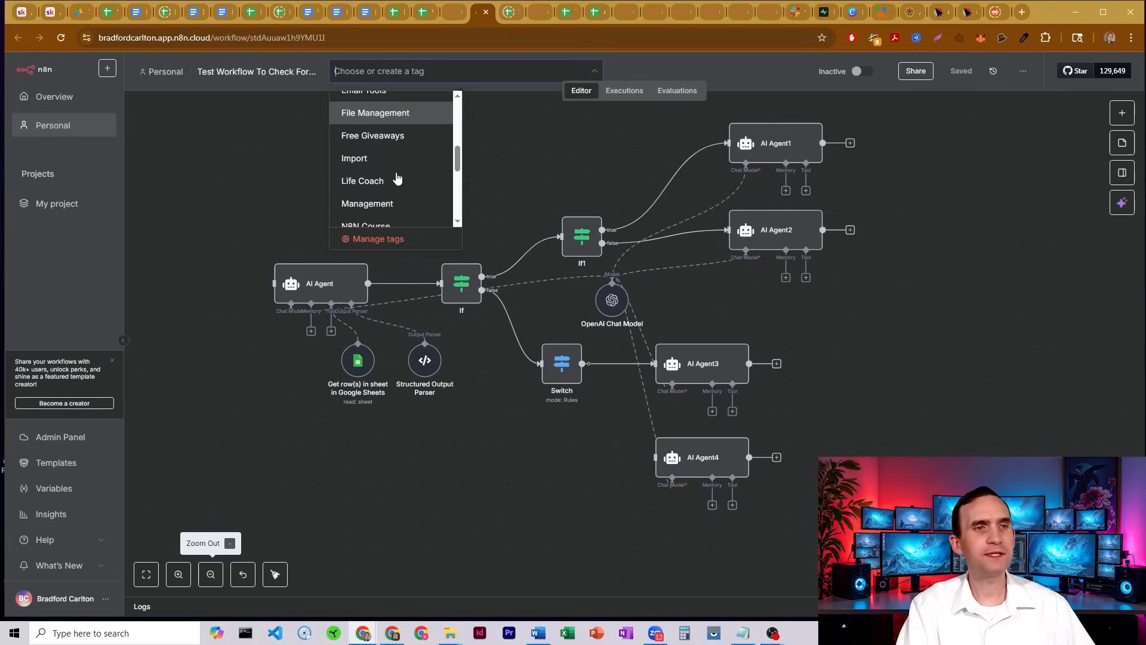
scroll("down", 3)
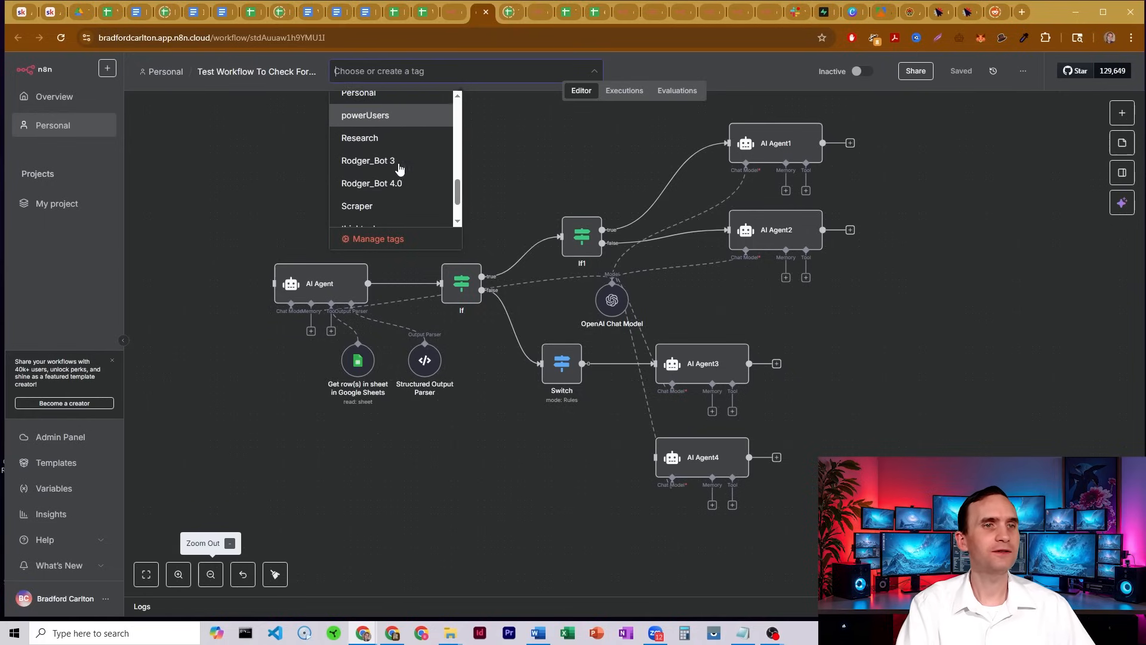
left_click(533, 152)
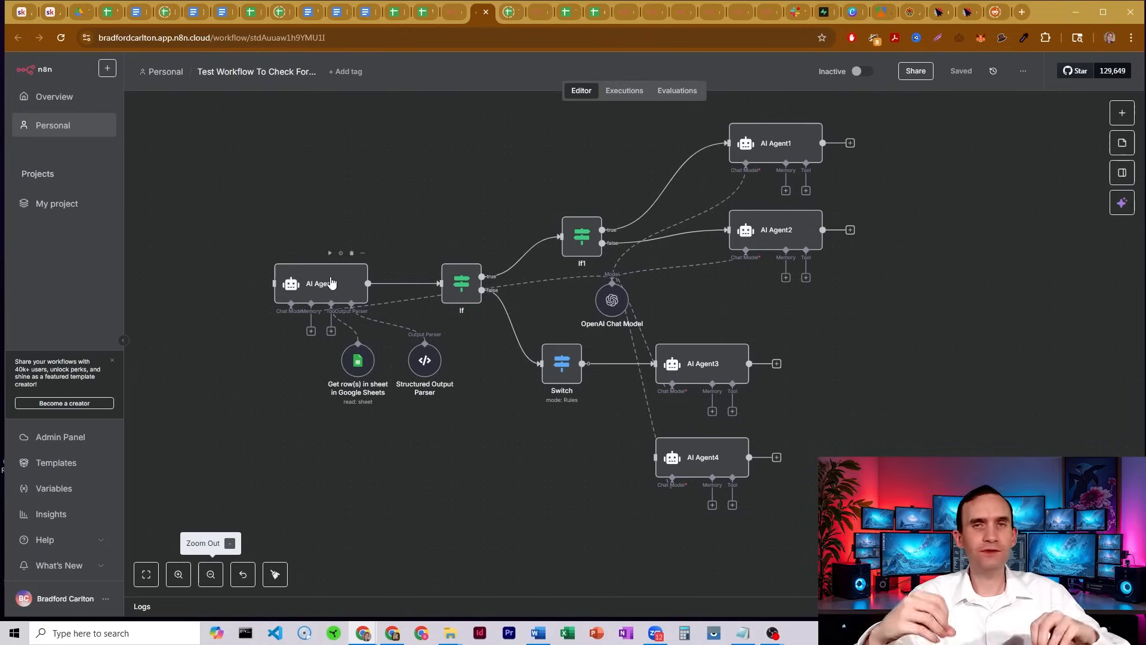
- Rename the first AI Agent node to 'Determine Approval' and return to the canvas
left_click(320, 284)
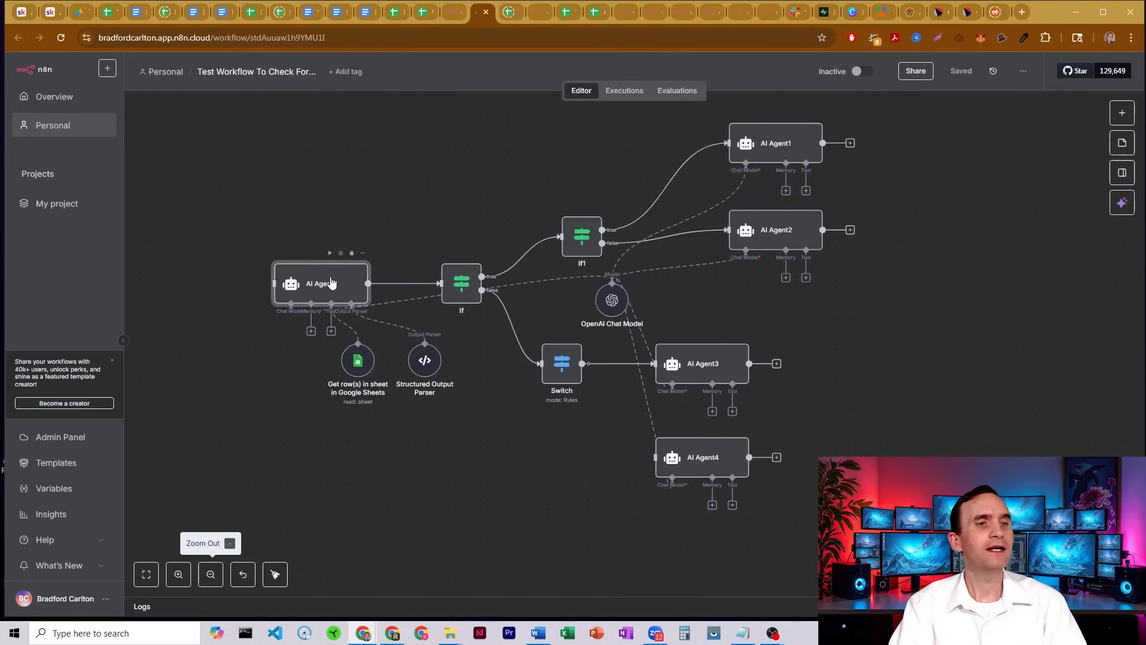
double_click(320, 284)
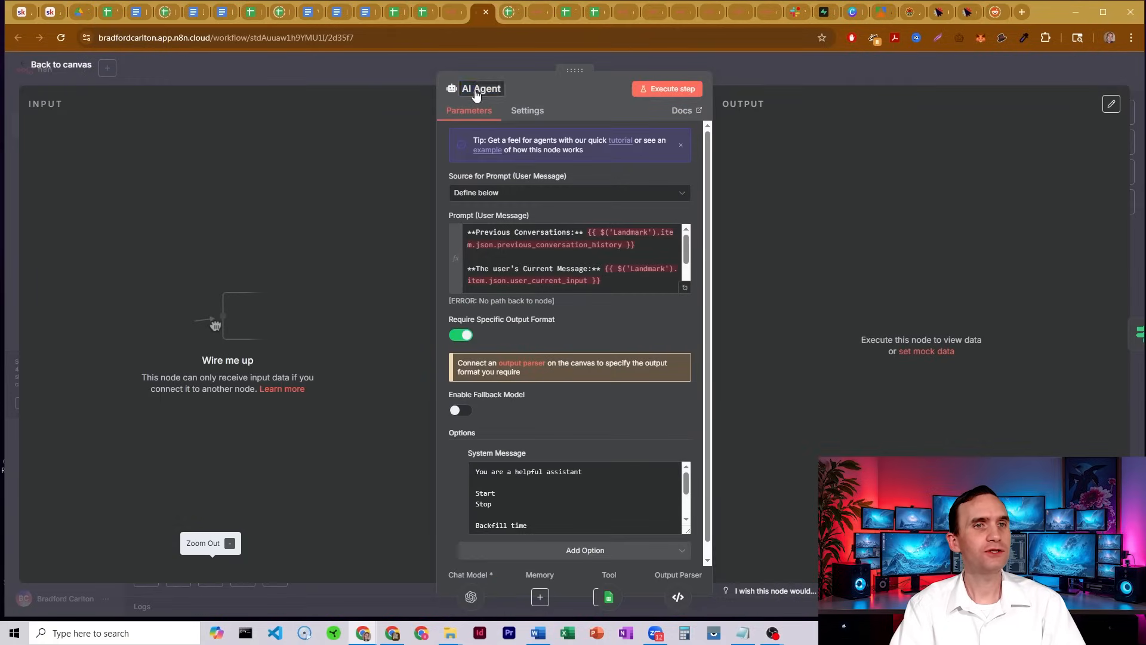
double_click(481, 88)
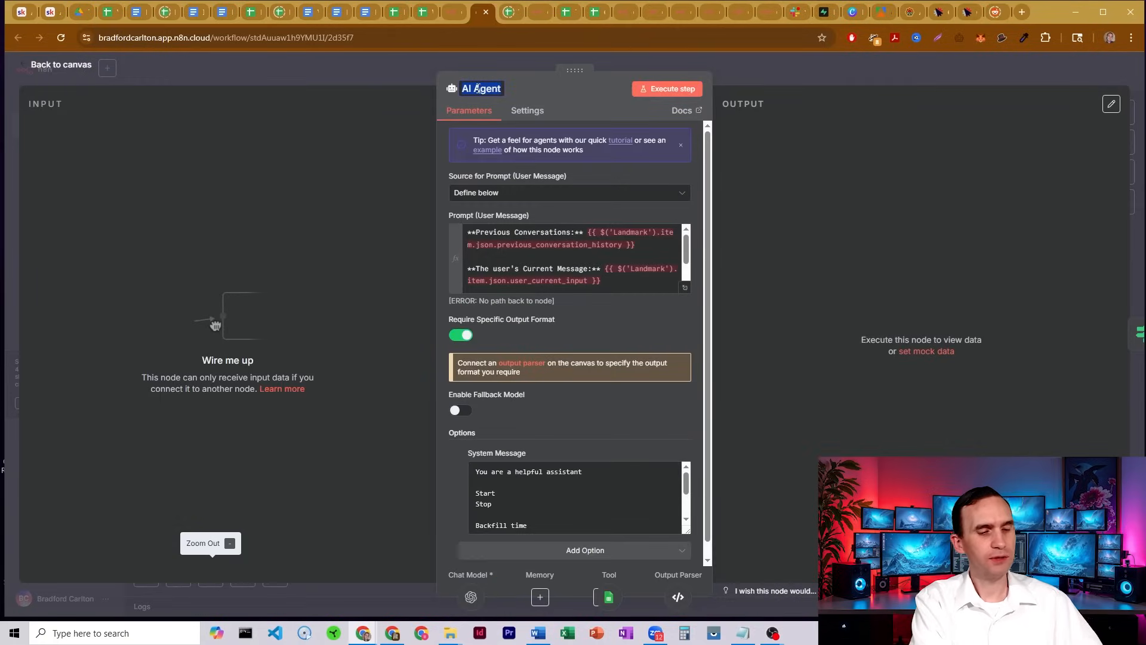
type("Determine")
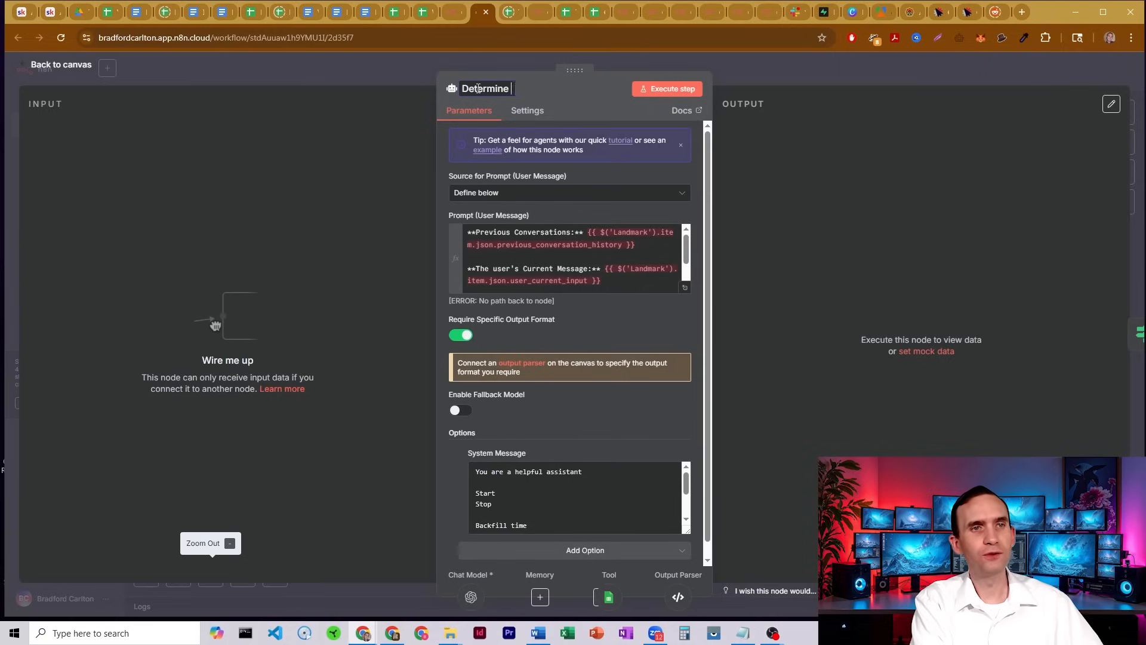
type("Approval")
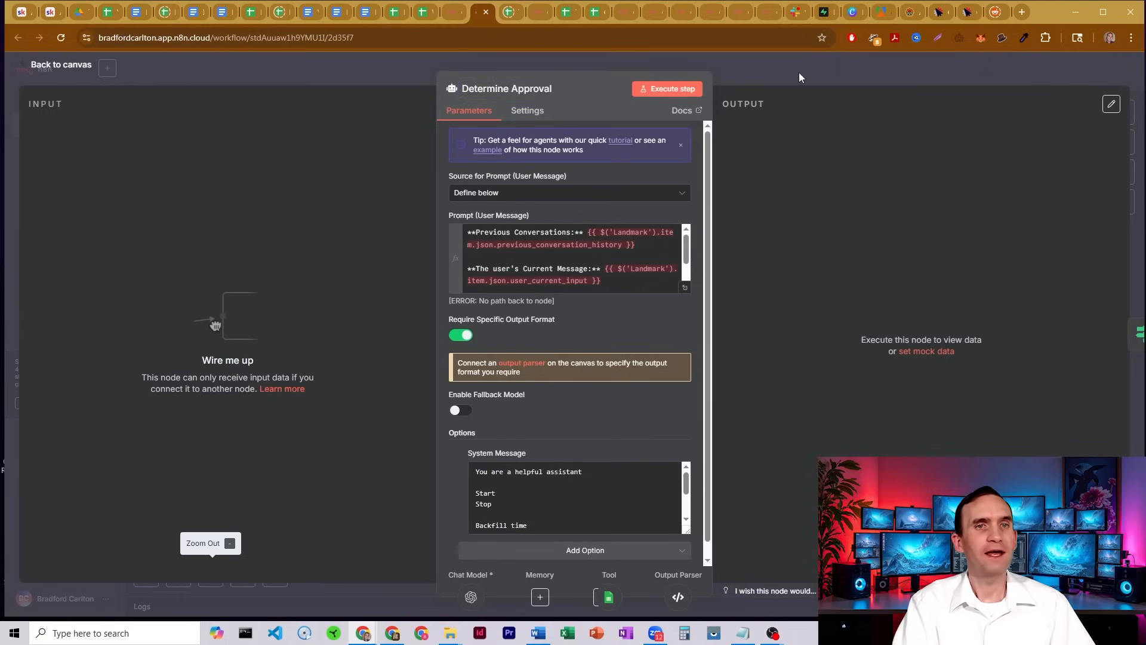
left_click(61, 64)
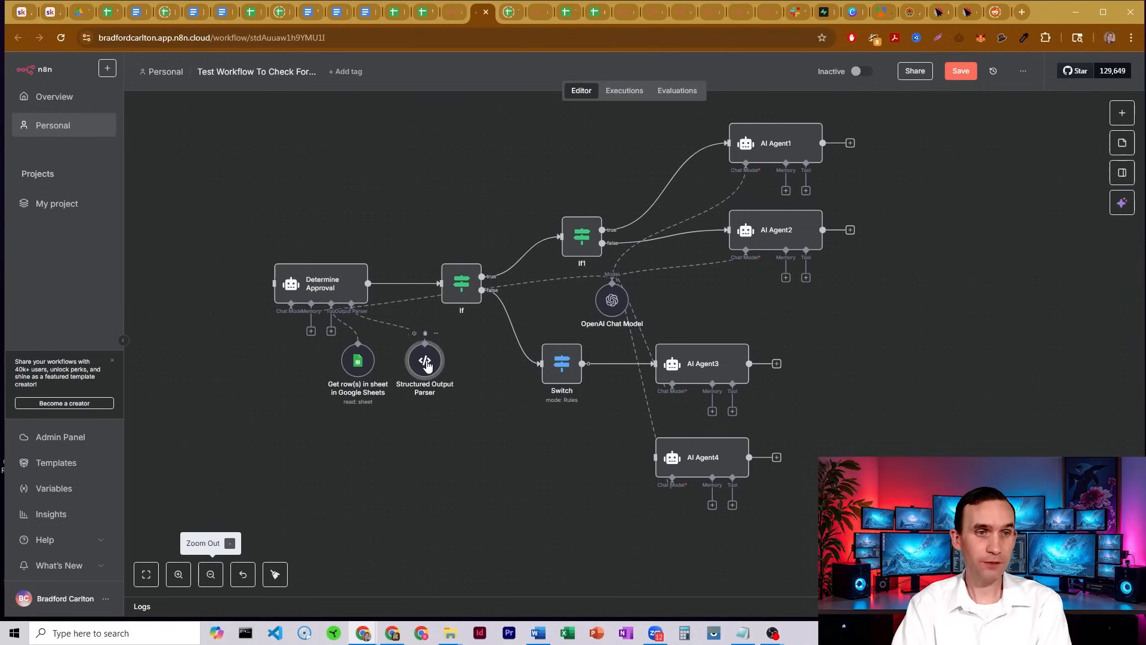
- Briefly inspect the Structured Output Parser node's settings without changes
double_click(425, 360)
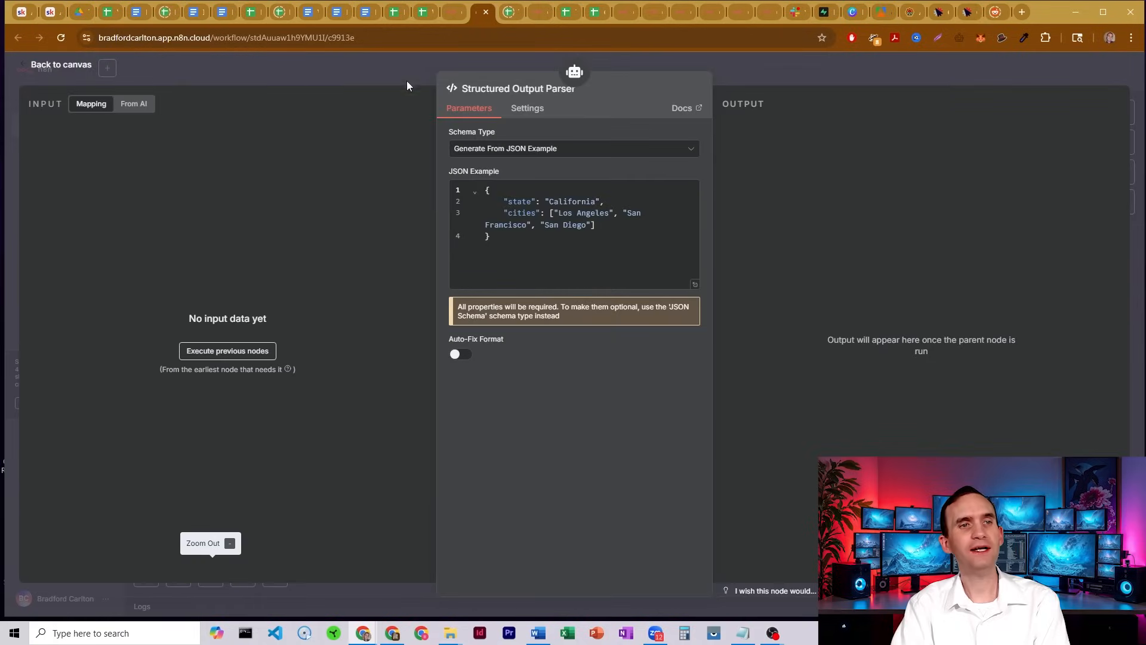
left_click(60, 64)
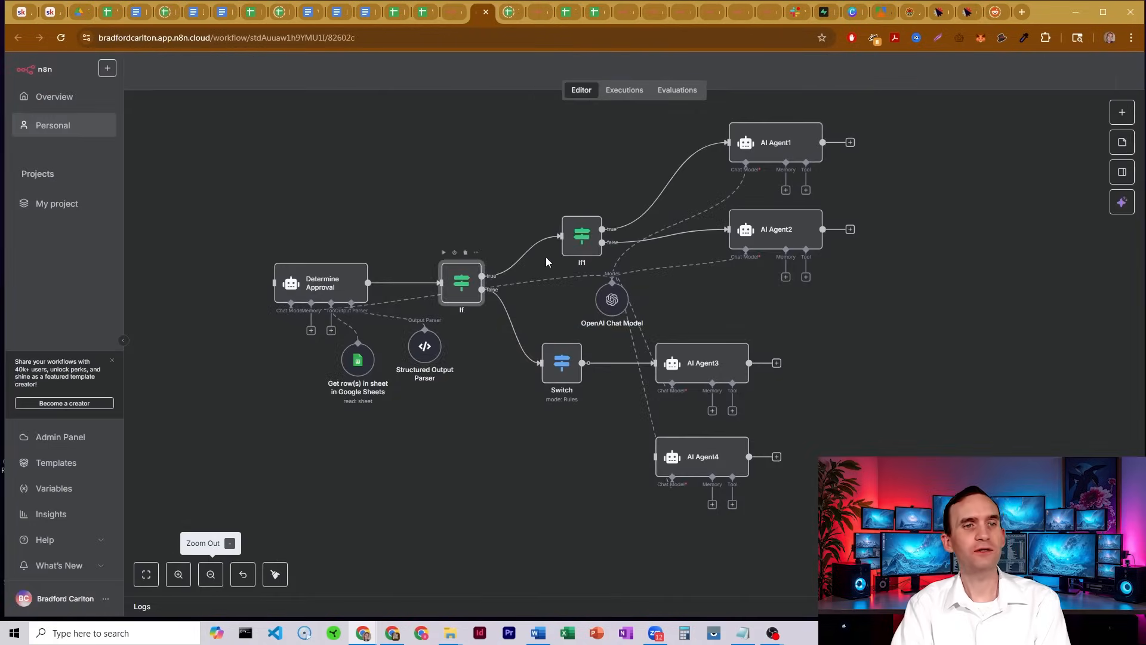
- Rename the If node to 'If Approval is no' by appending after the existing 'If'
double_click(461, 283)
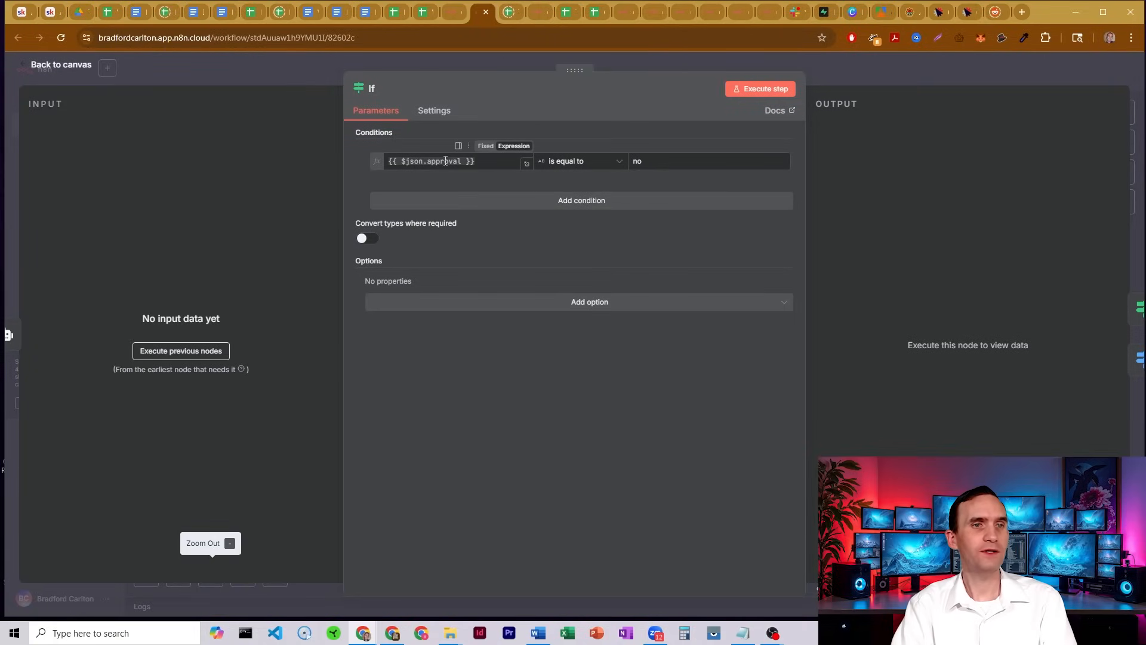
left_click(438, 161)
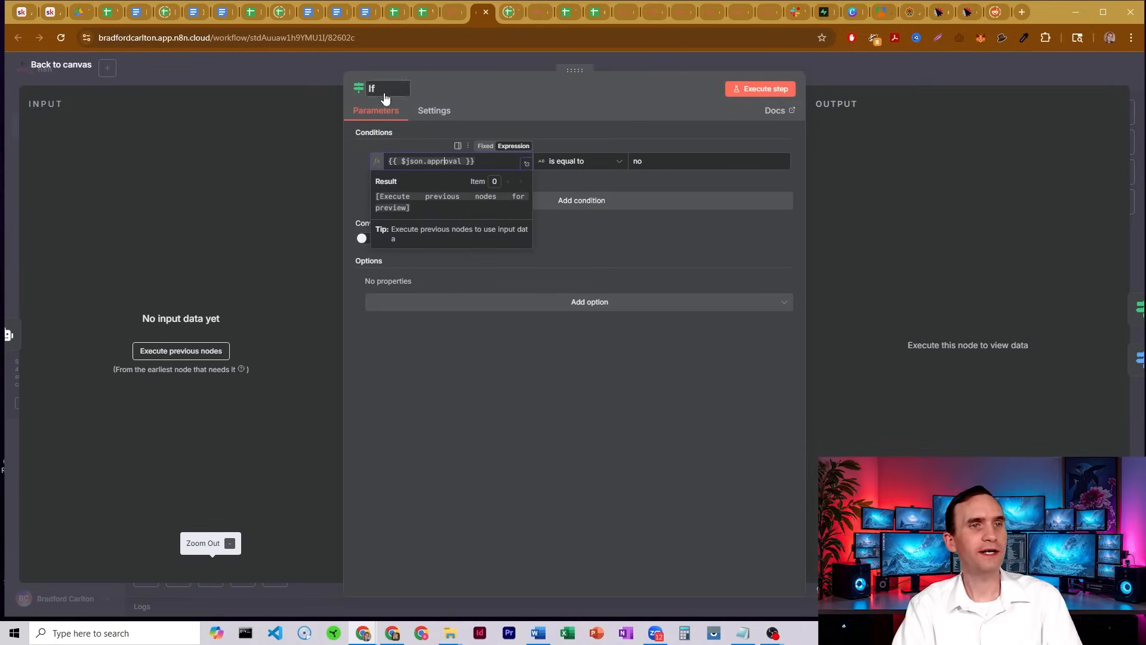
left_click(387, 87)
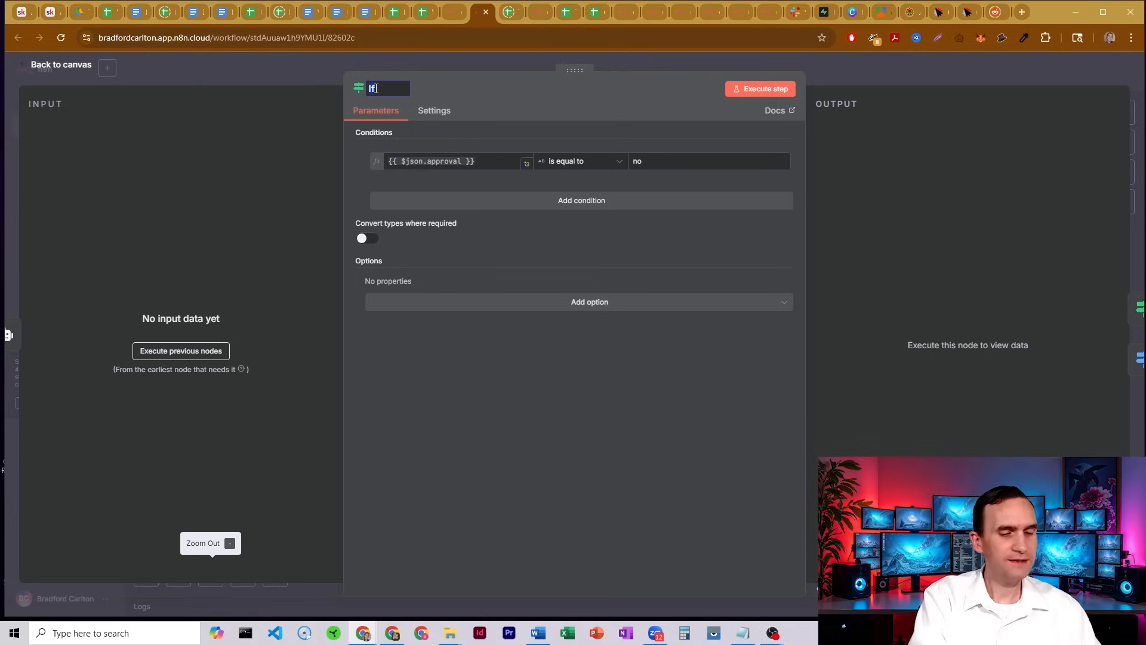
type("A")
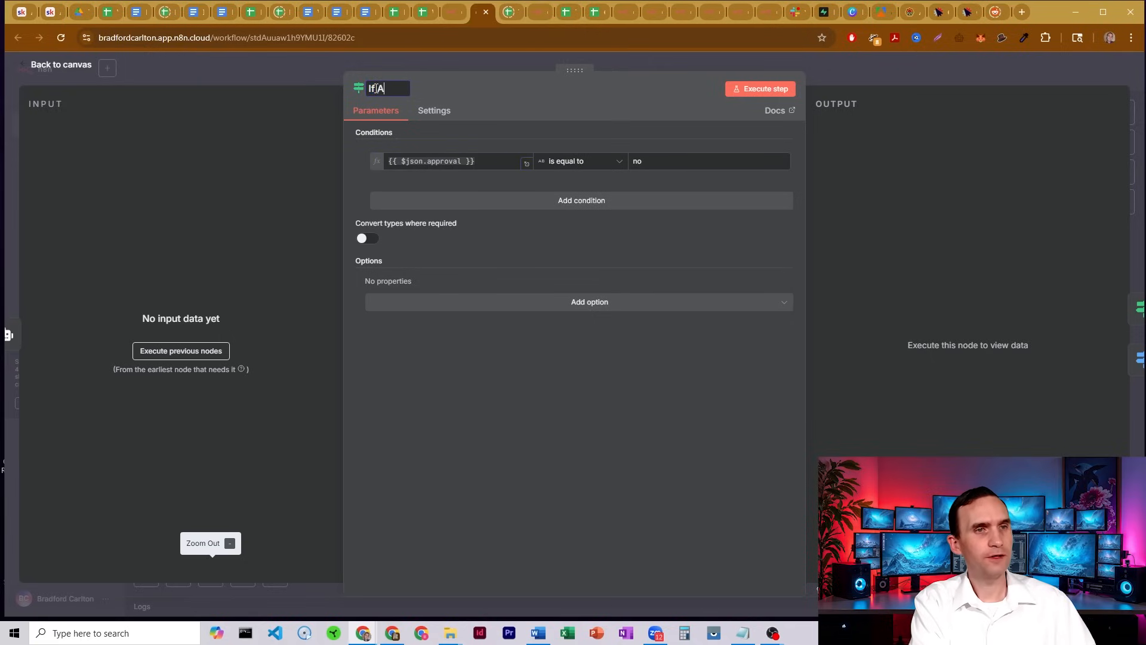
type("pproval is no")
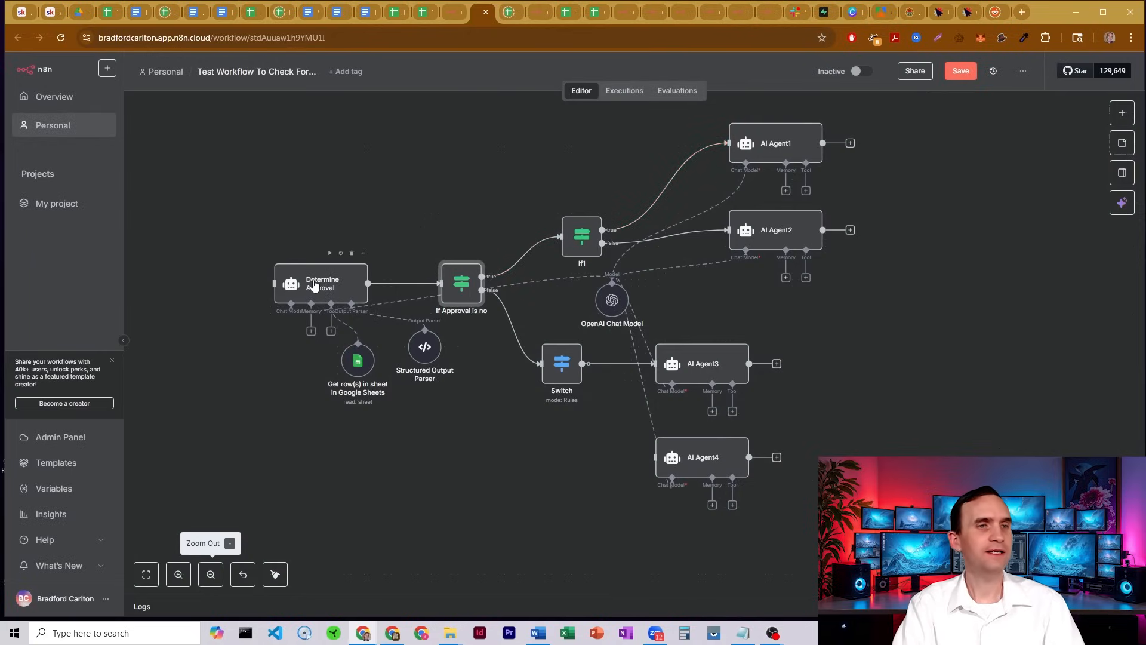
mouse_move(462, 288)
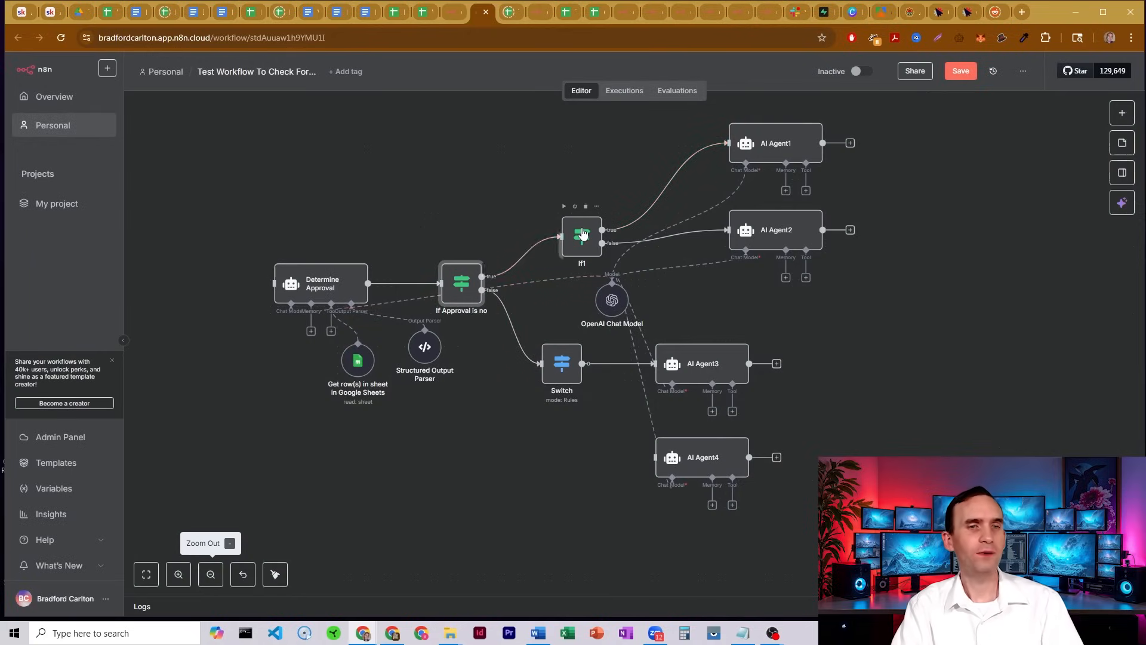
- Rename the If1 node to include 'first' (If first pass)
double_click(581, 235)
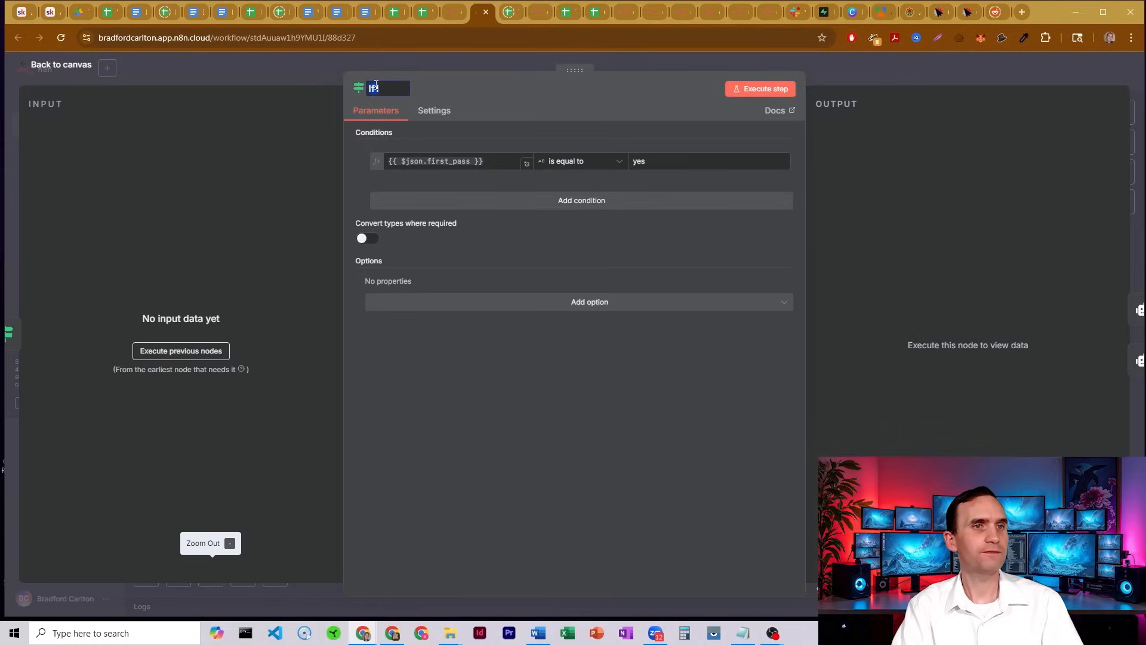
type("first pass")
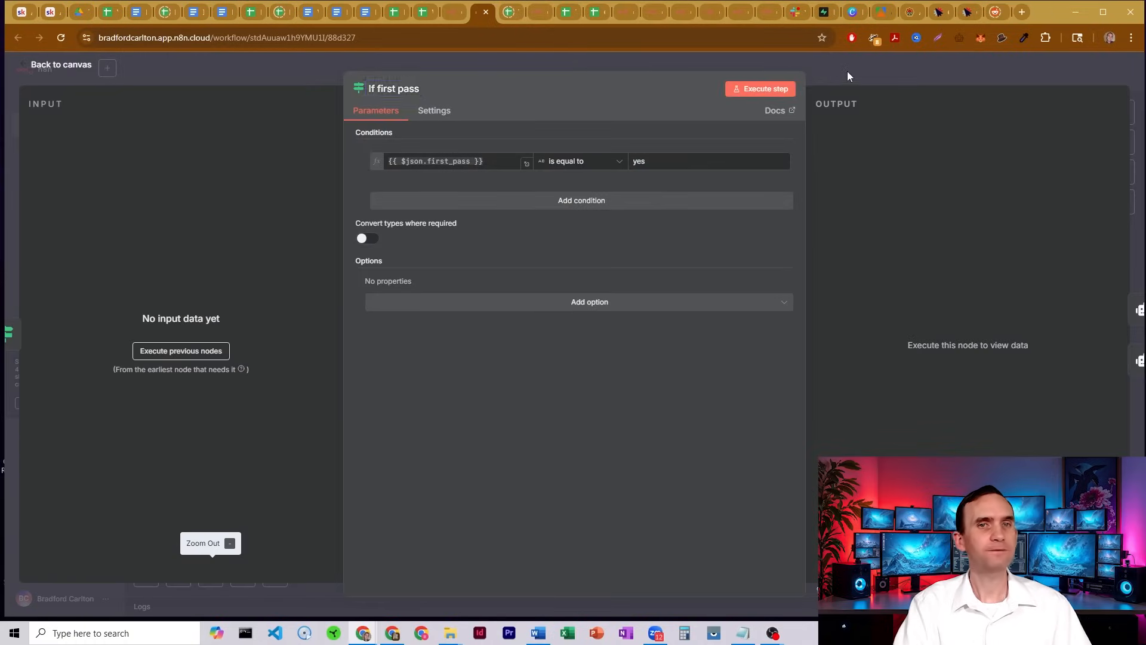
left_click(60, 64)
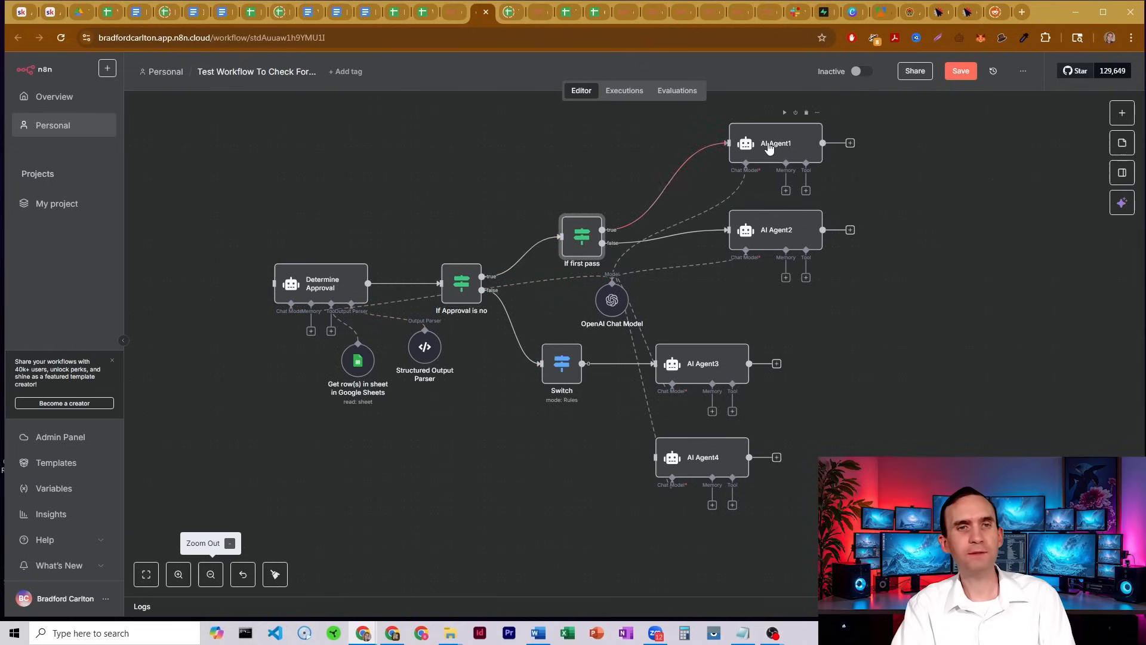
- Rename AI Agent1 to 'Write The First Draft'
double_click(775, 143)
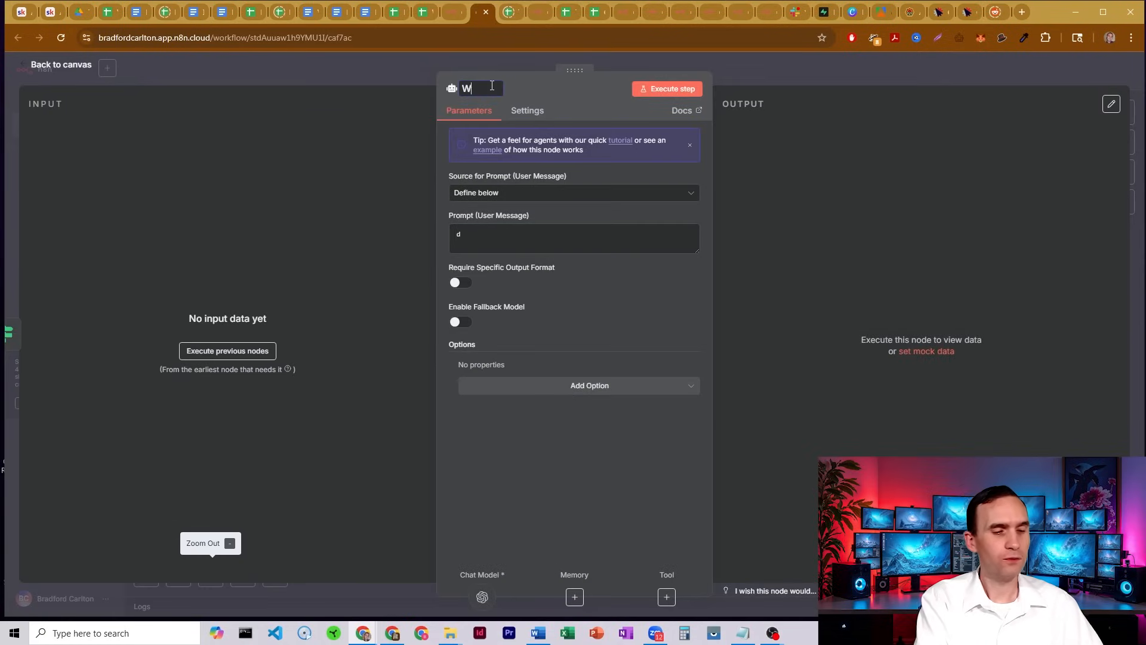
type("Write The First Dr")
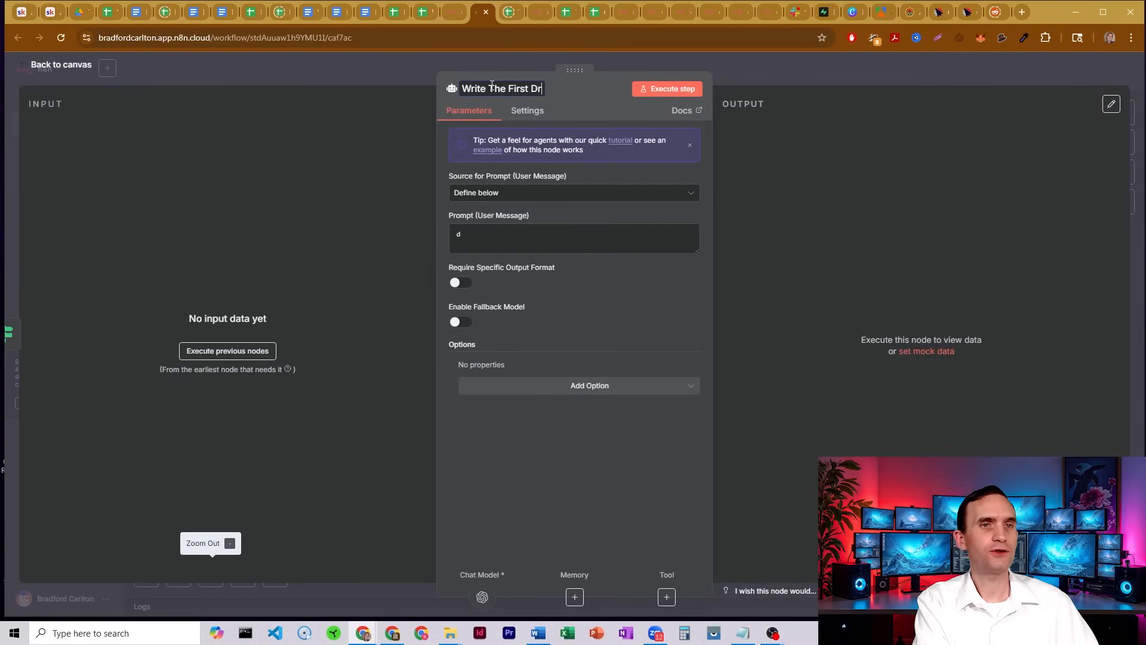
left_click(61, 64)
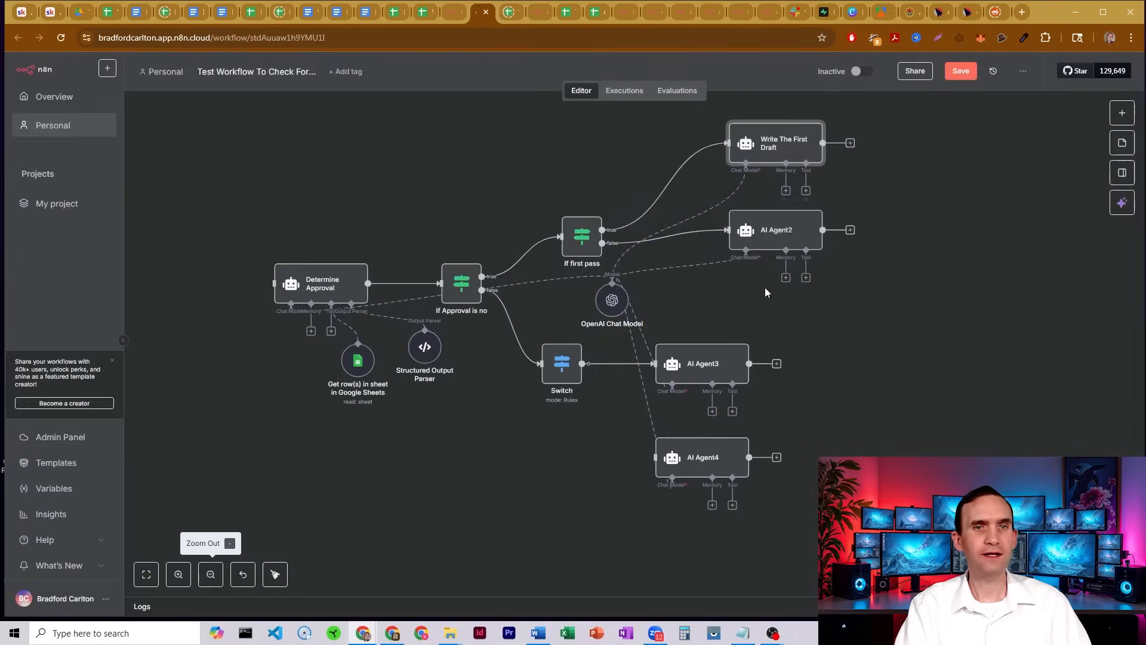
- Rename AI Agent2 to 'Make Edits To Draft'
double_click(774, 229)
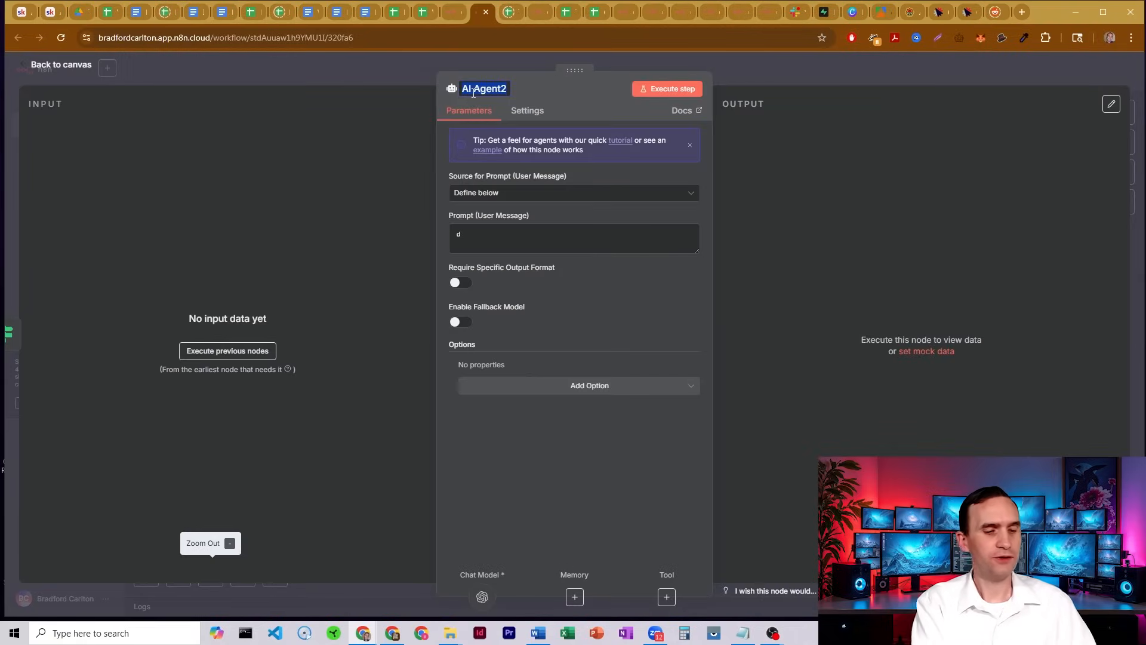
type("Make Edits To Dr")
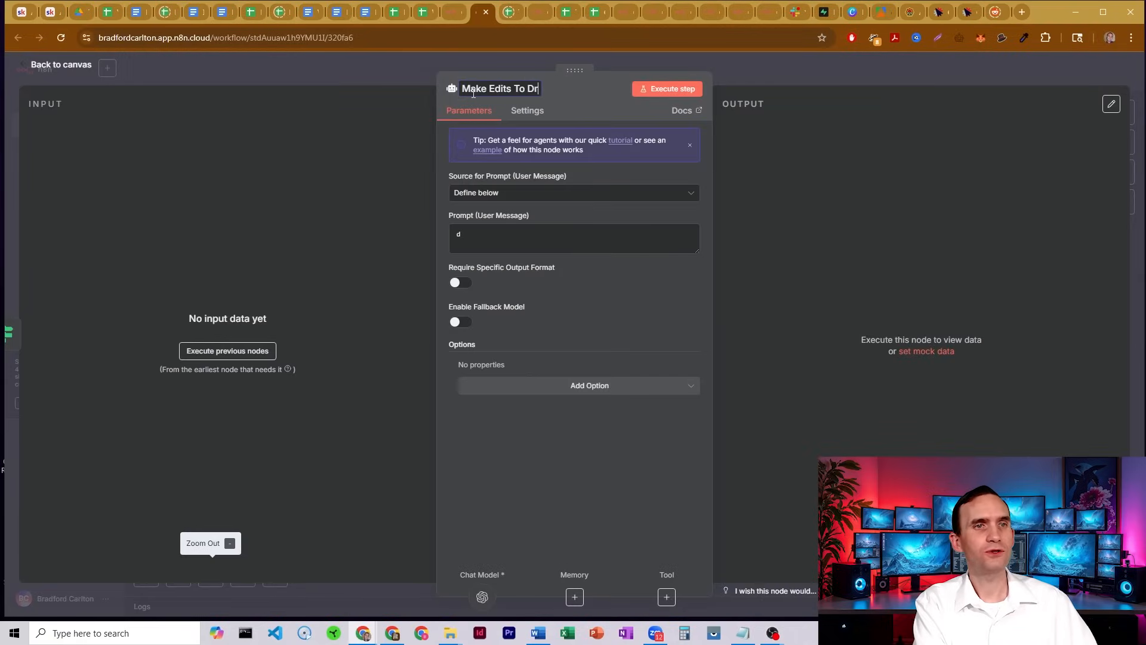
left_click(61, 65)
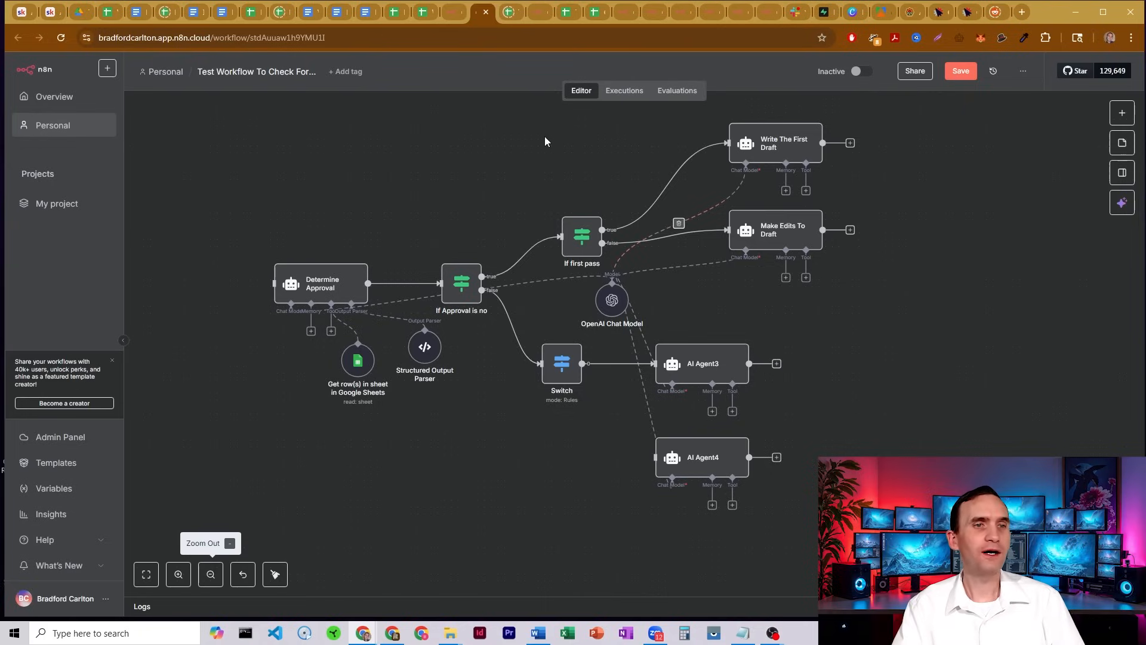
mouse_move(922, 208)
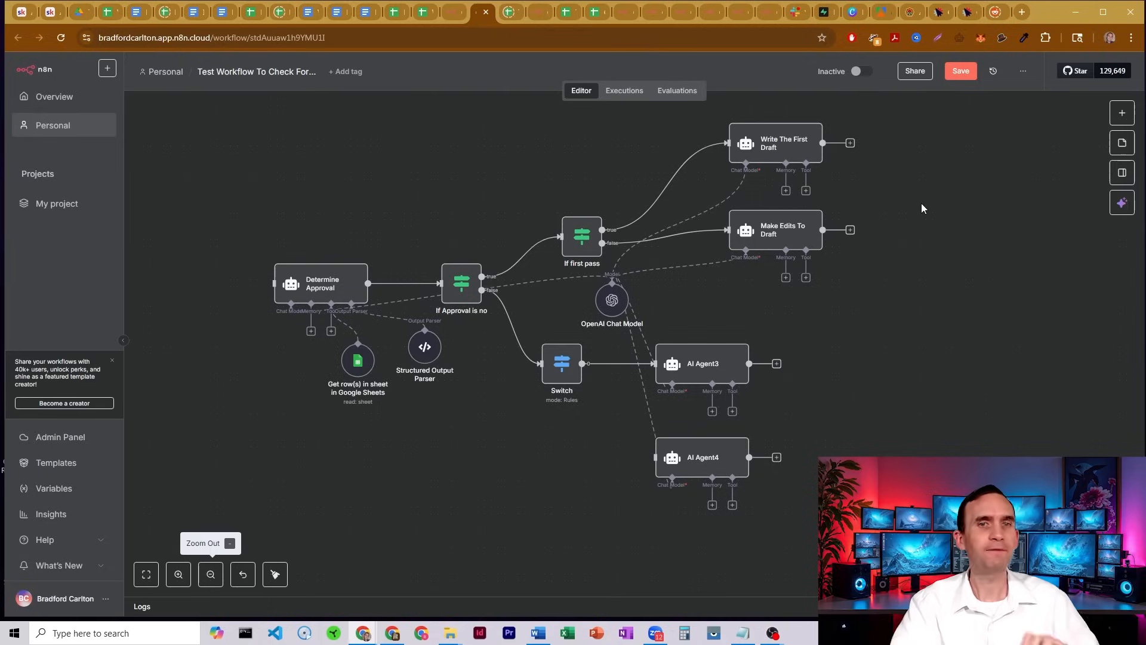
mouse_move(1054, 159)
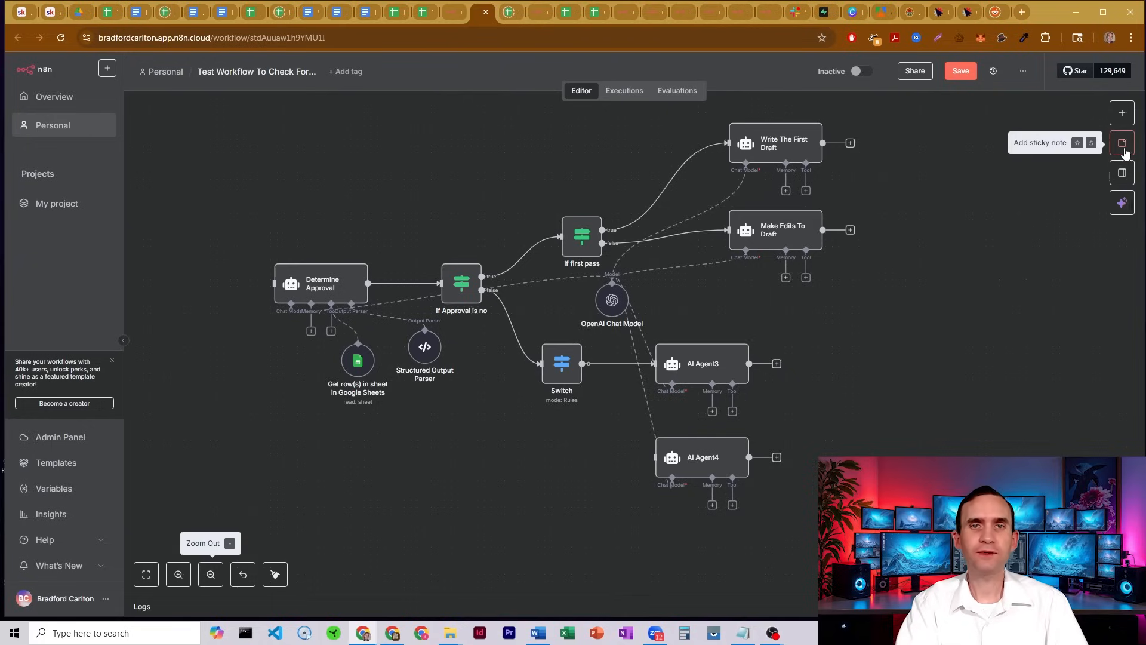
mouse_move(1123, 114)
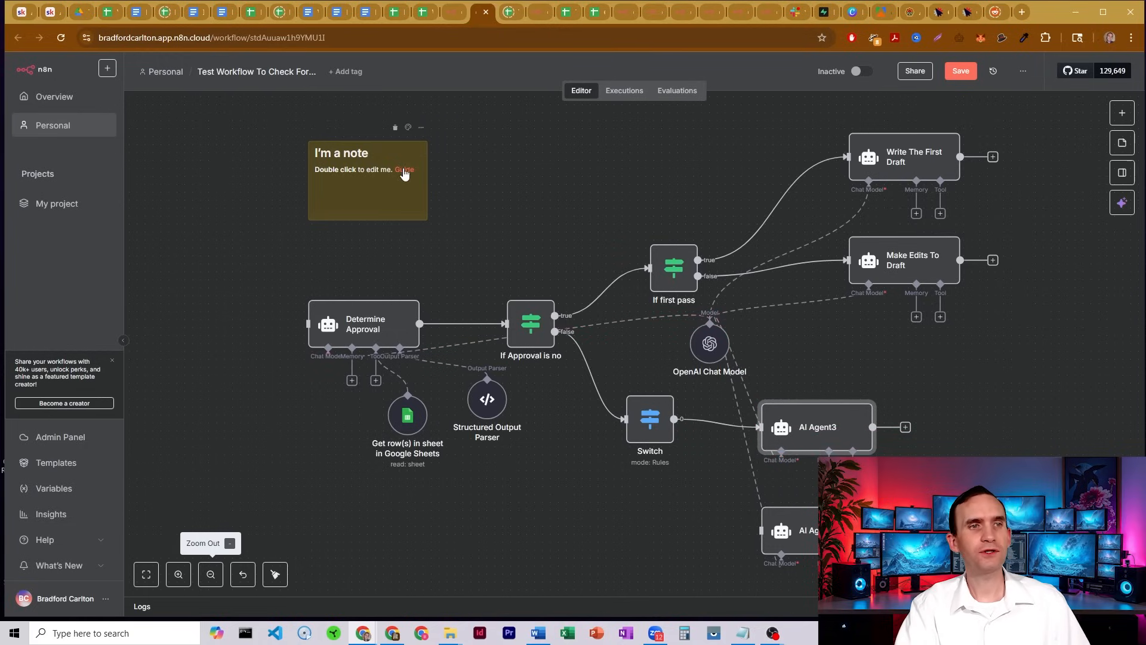
- View the sticky notes guide in the n8n docs and return to the workflow
double_click(366, 169)
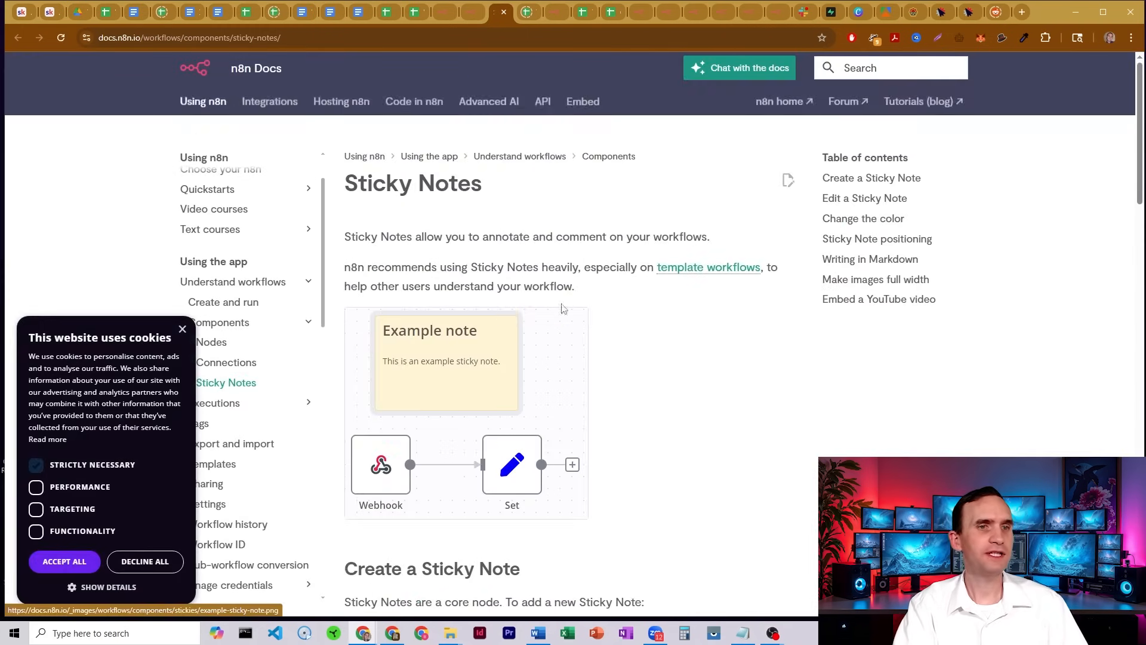
left_click(864, 197)
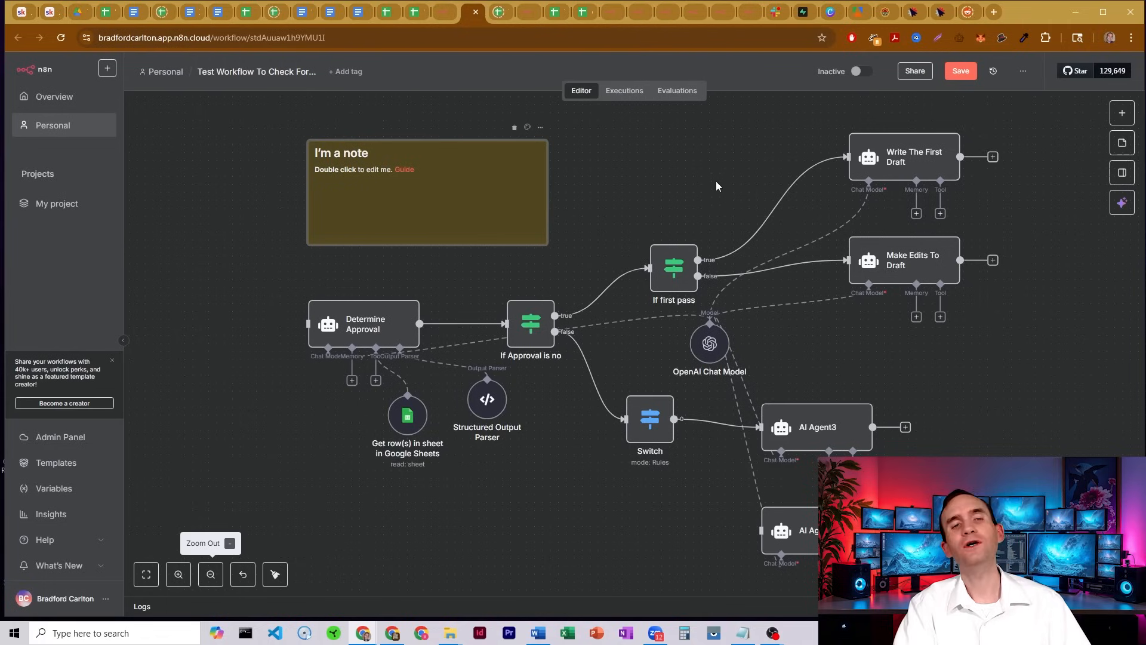
mouse_move(619, 150)
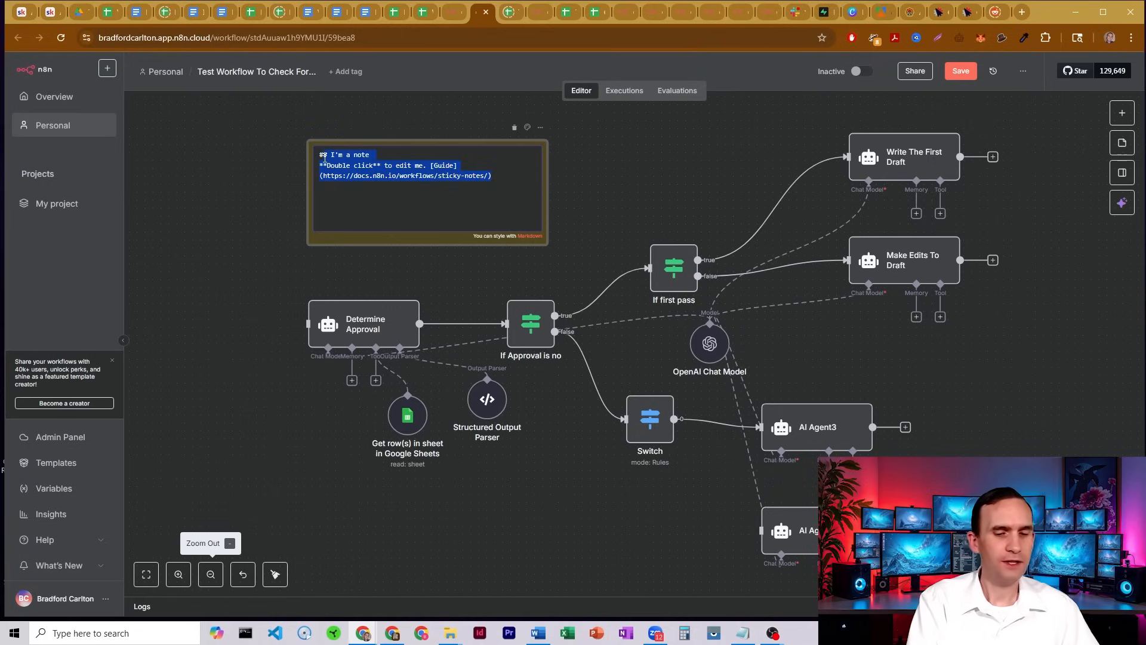
- Replace the note's default text with markdown headings '# Topic', '## SubTopic', '### Sub Sub Topic' and 'Type'
key("Delete")
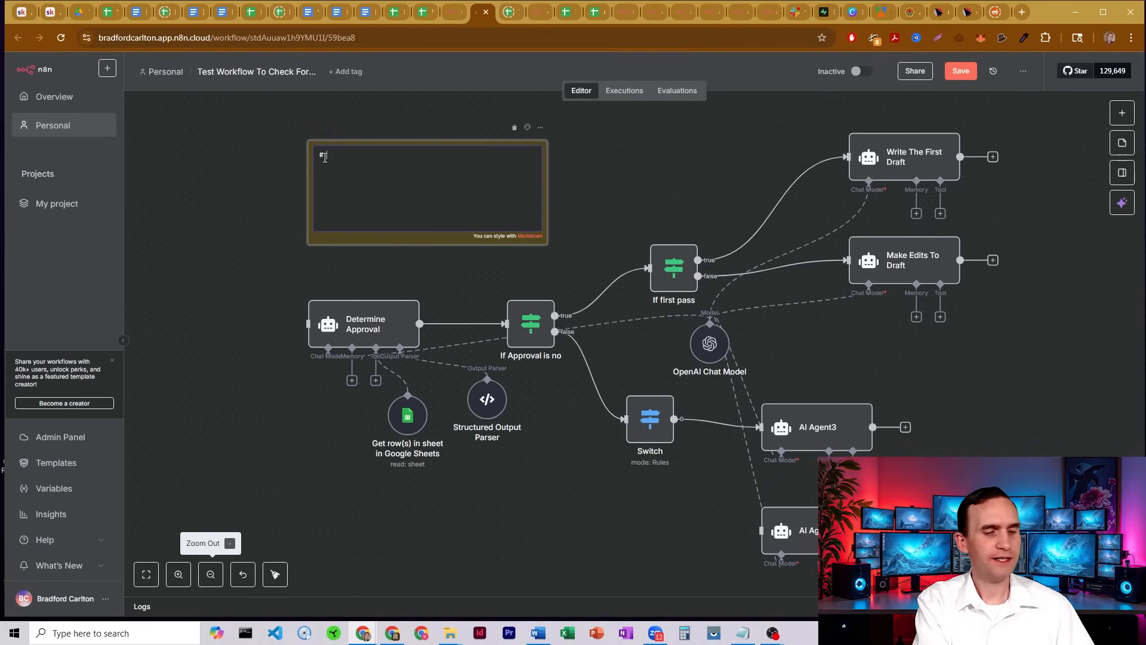
type("Topic")
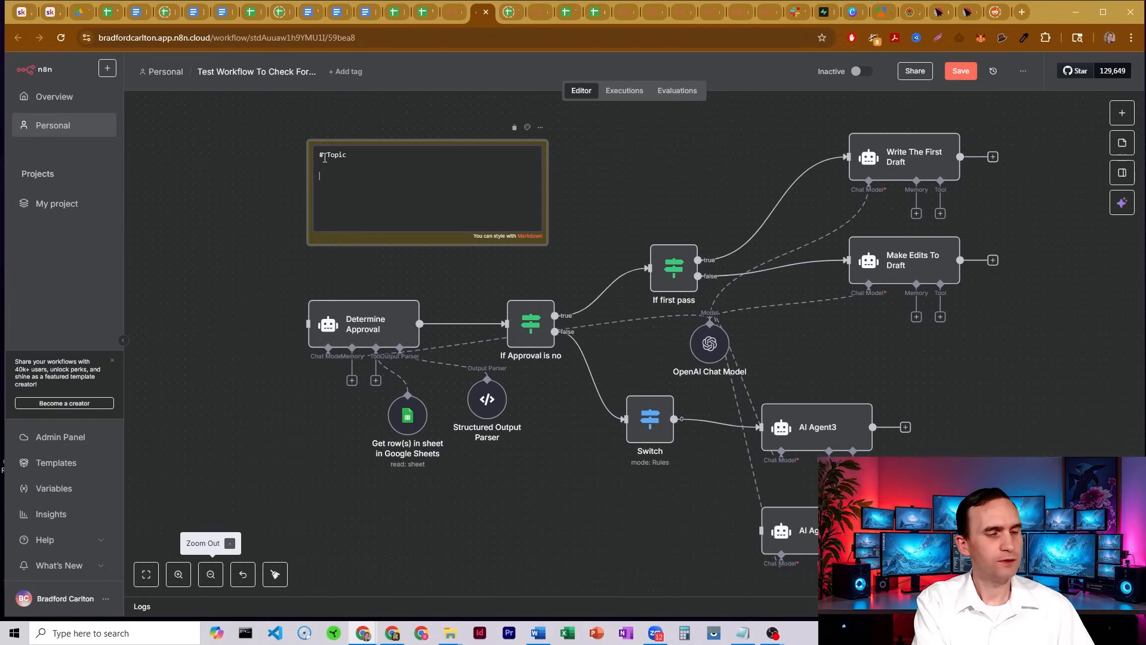
type("## SubTopic")
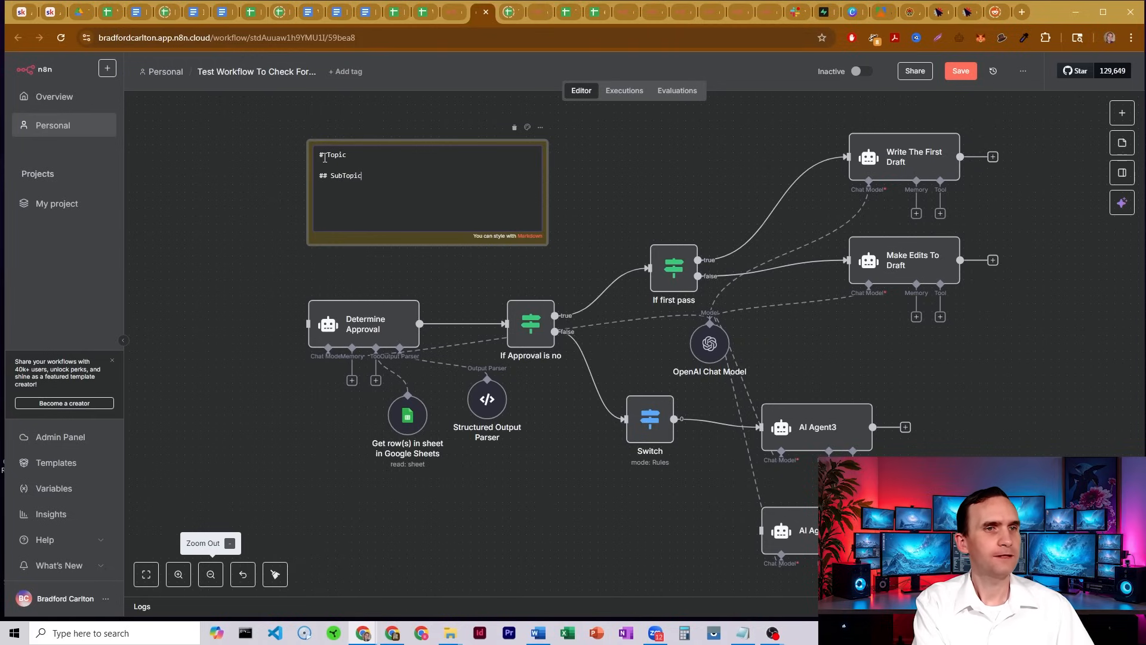
type("###")
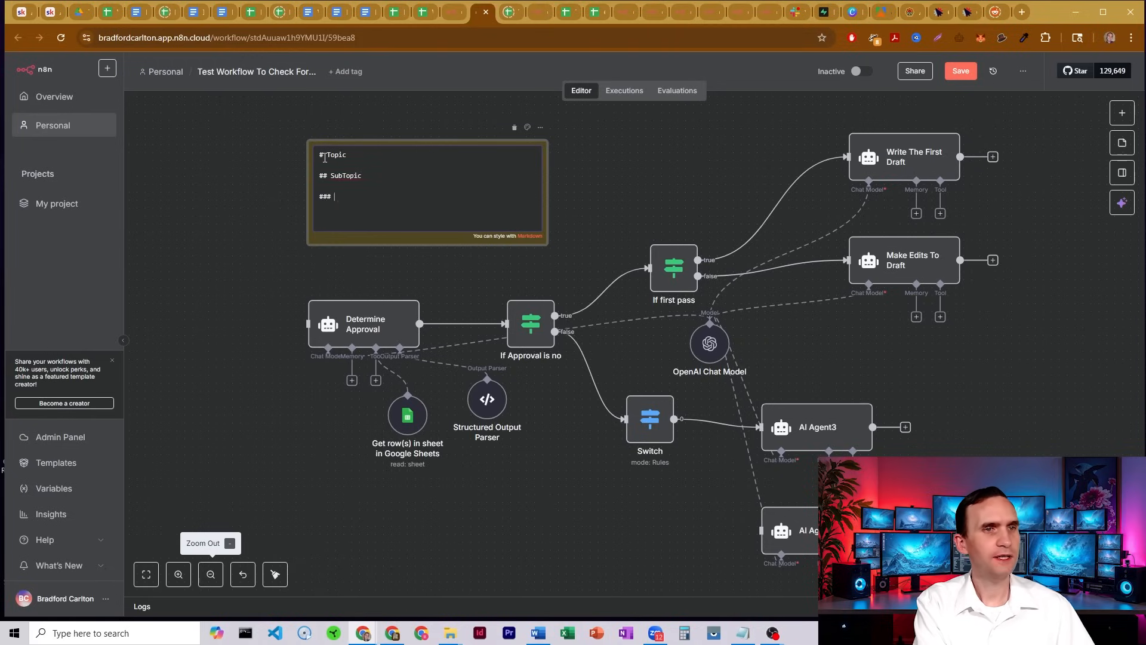
type("Sub Sub Topic")
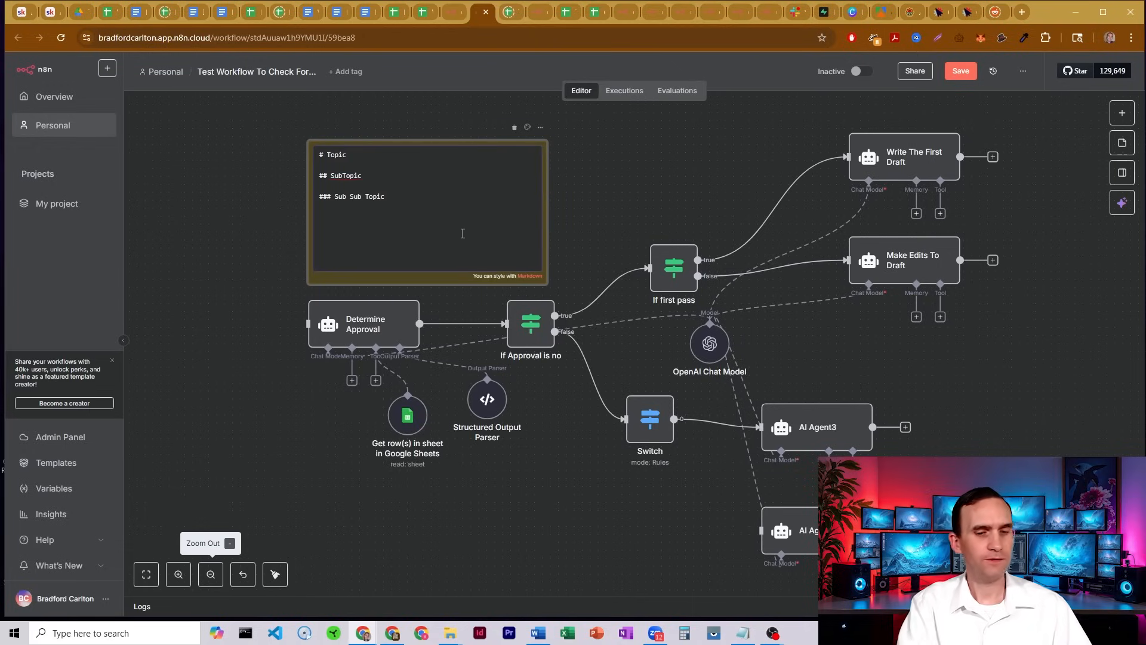
type("Type")
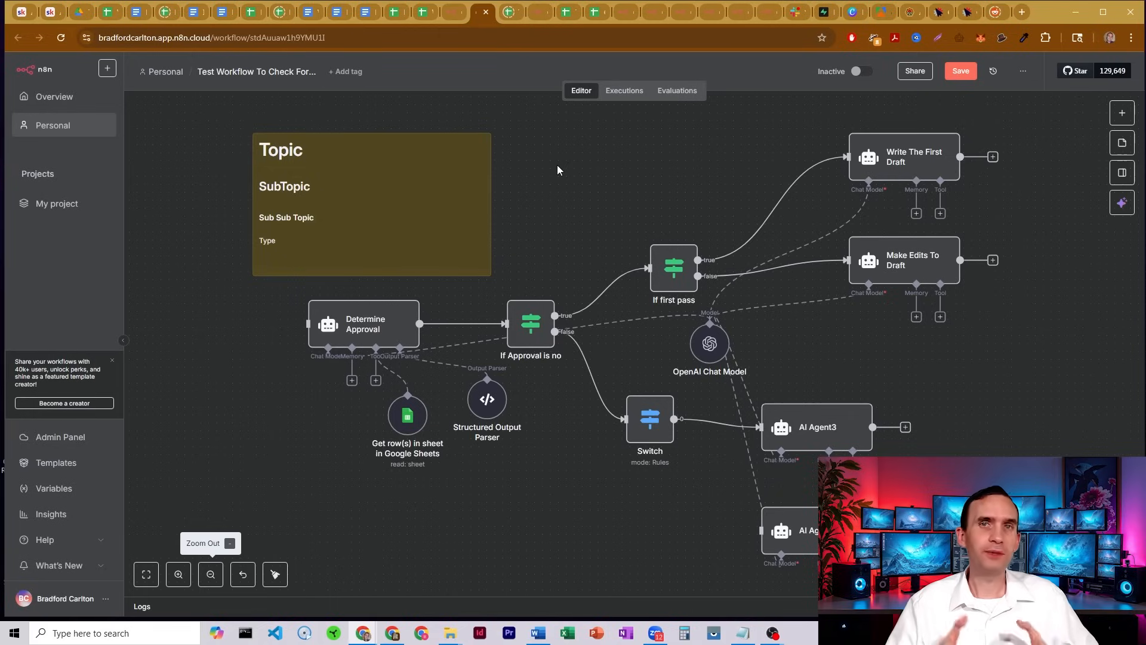
mouse_move(559, 169)
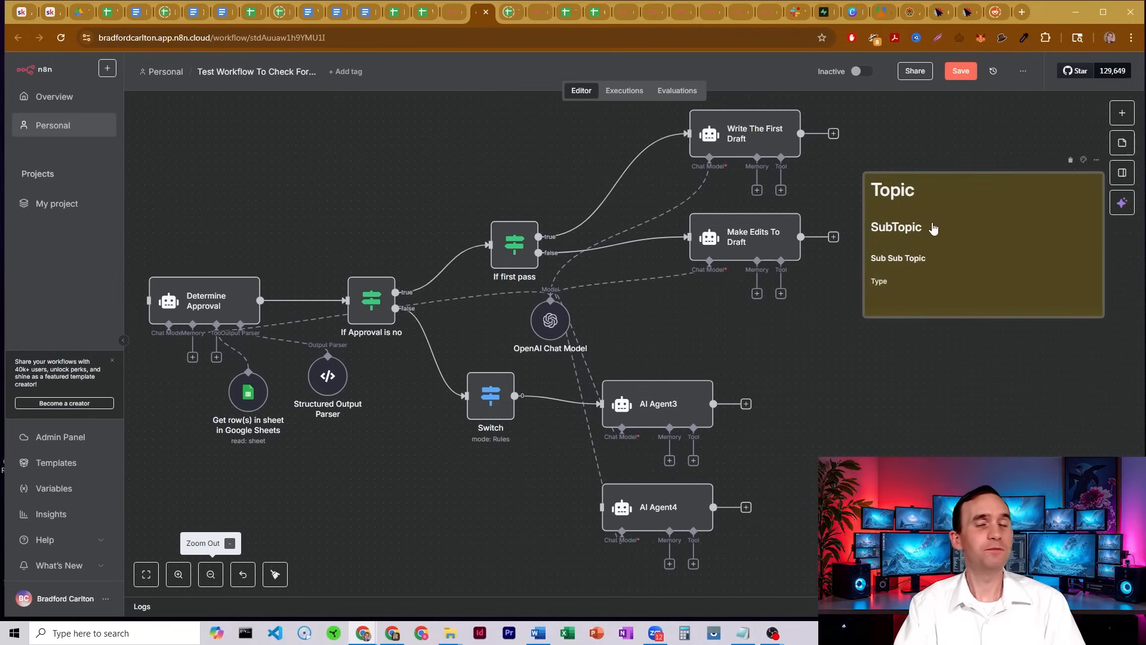
mouse_move(478, 199)
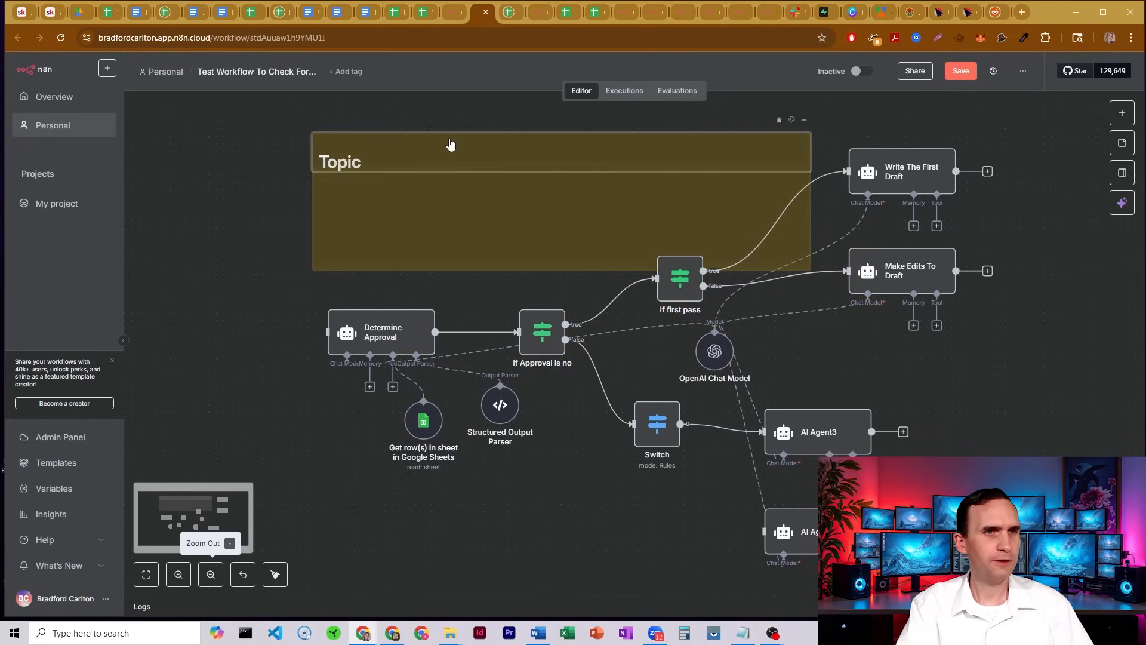
mouse_move(313, 140)
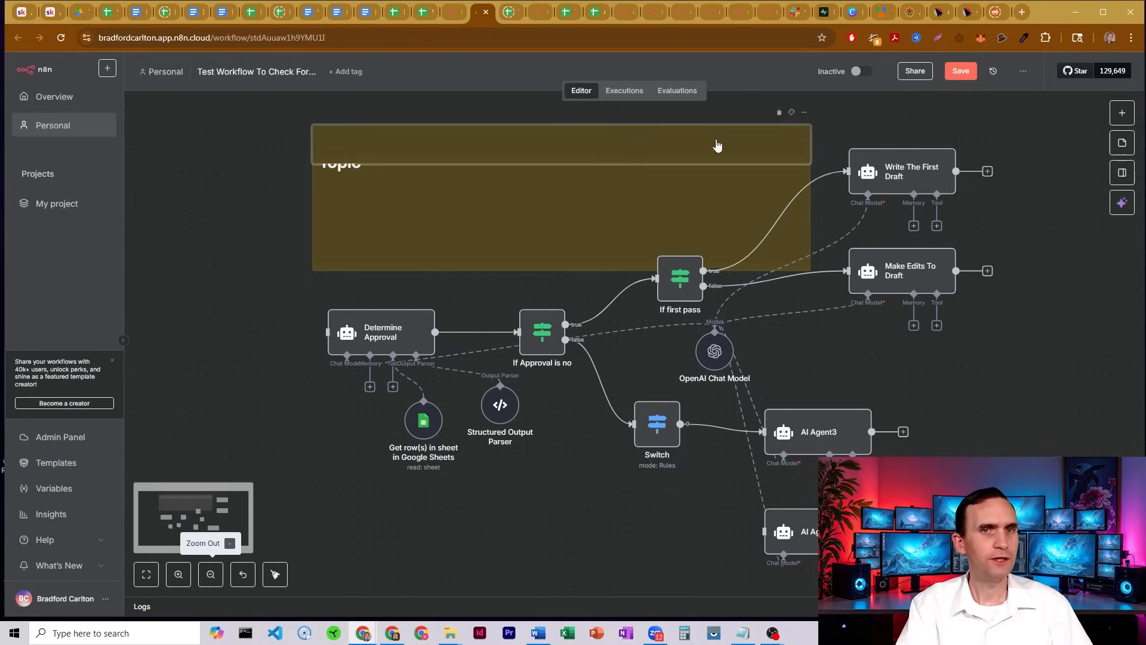
- Change the widened sticky note's colour from yellow to purple
left_click(779, 112)
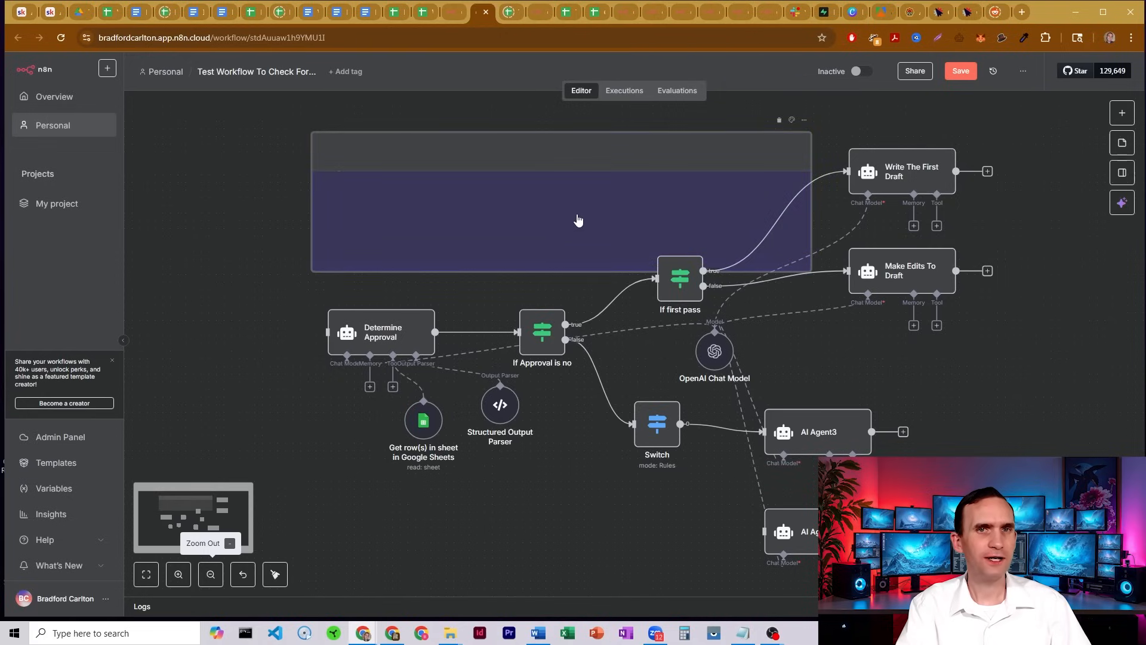
mouse_move(369, 236)
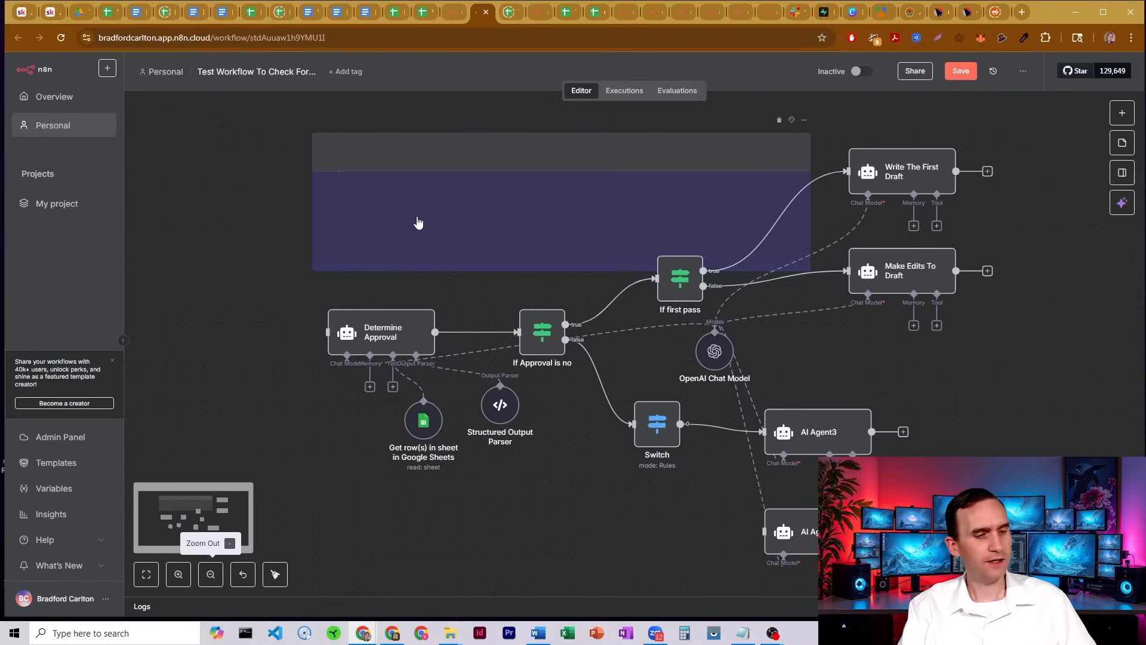
mouse_move(386, 188)
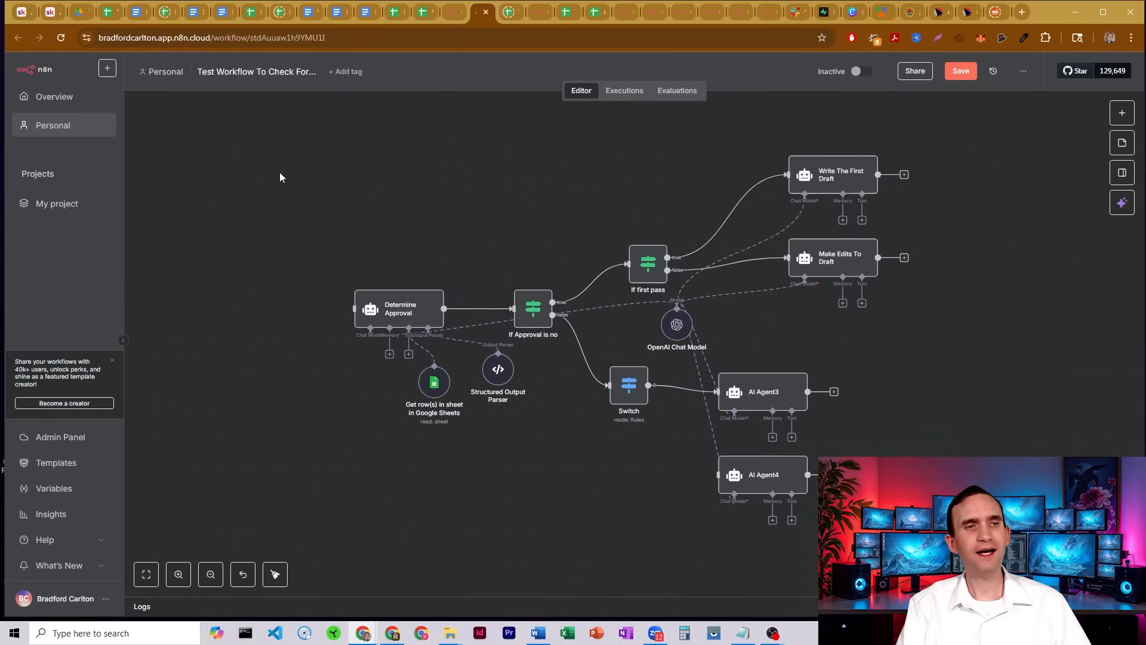
- Delete the sticky note, leaving only the workflow nodes on the canvas
left_click(211, 574)
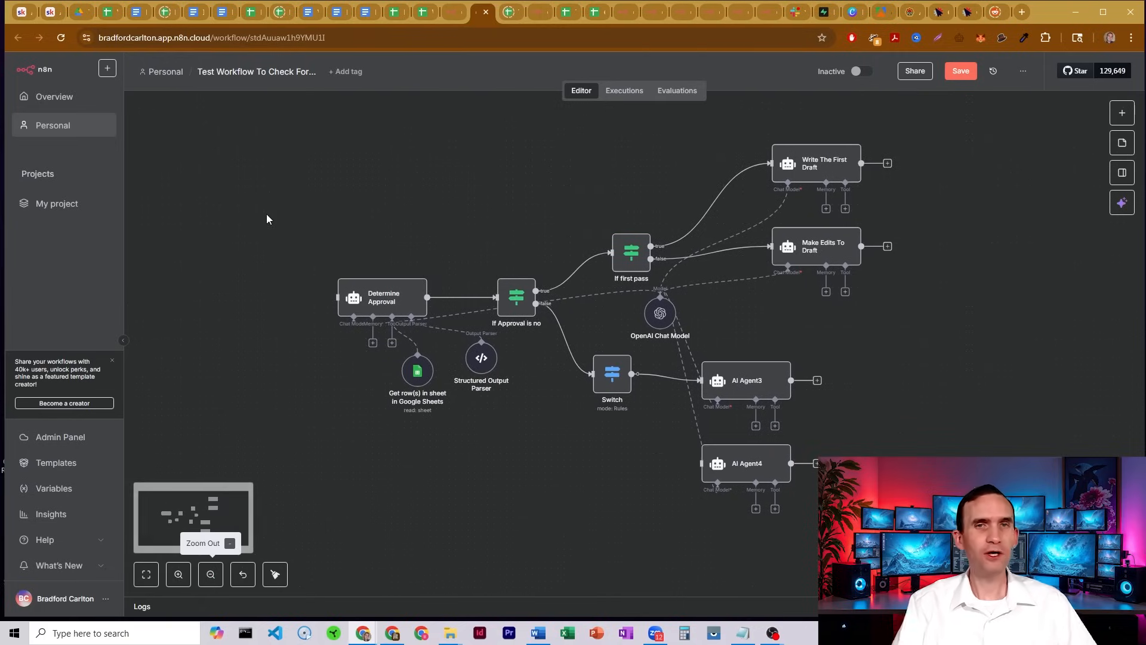